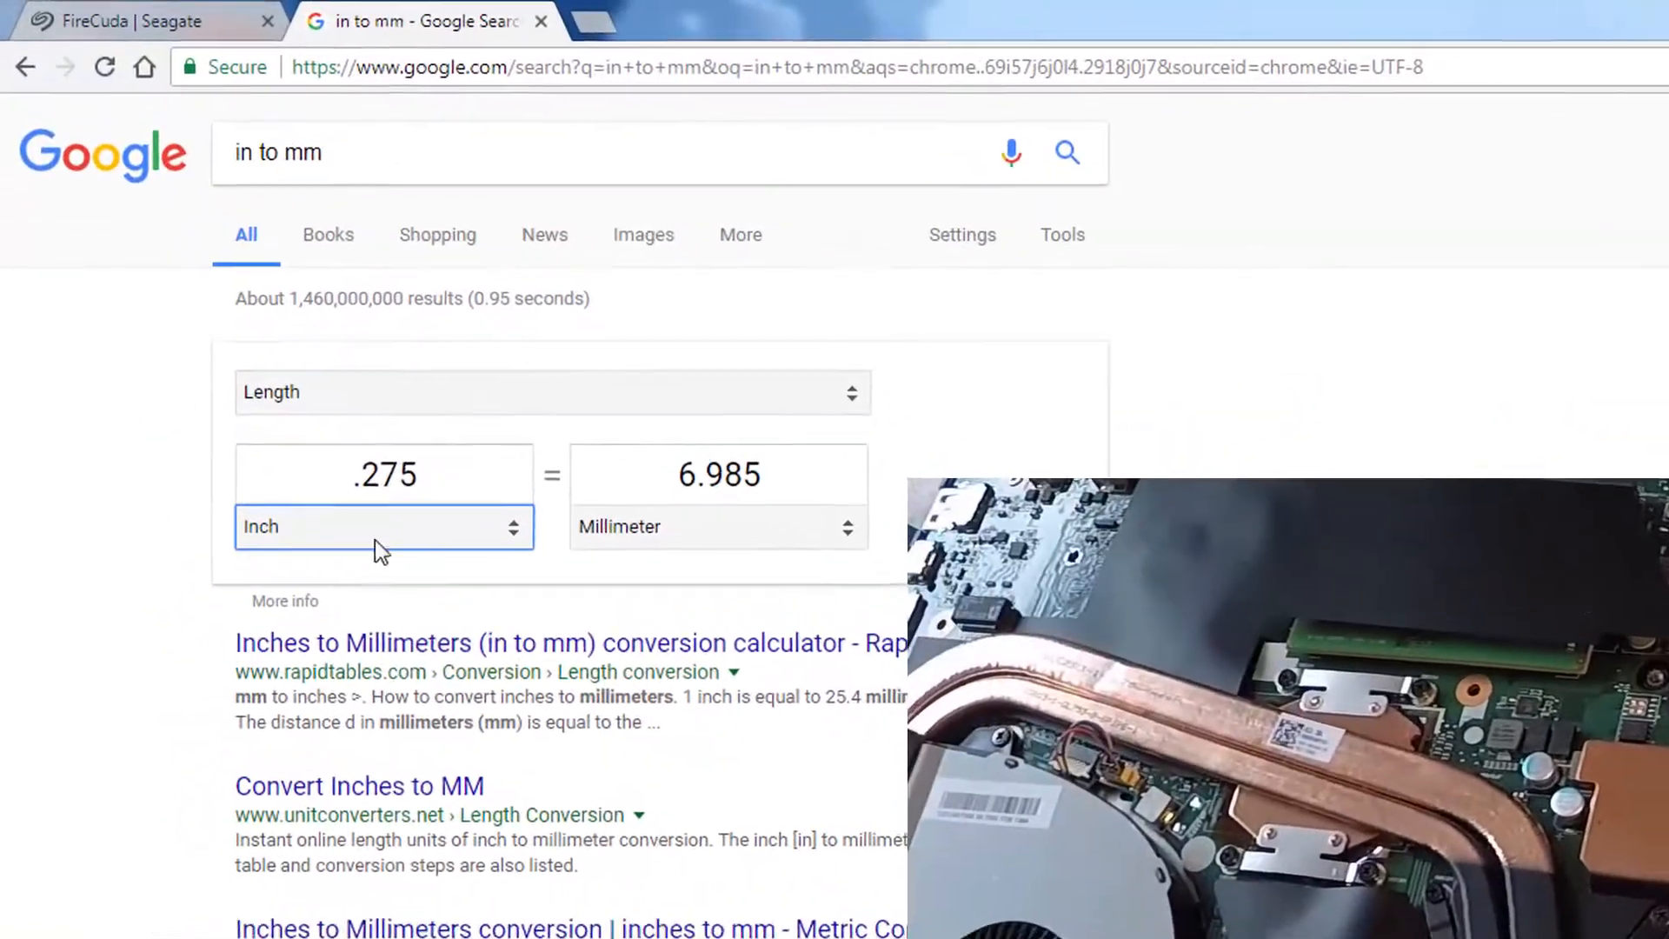
Step: Enter .39 inches in Google's length converter to read the millimetre value
text(.39)
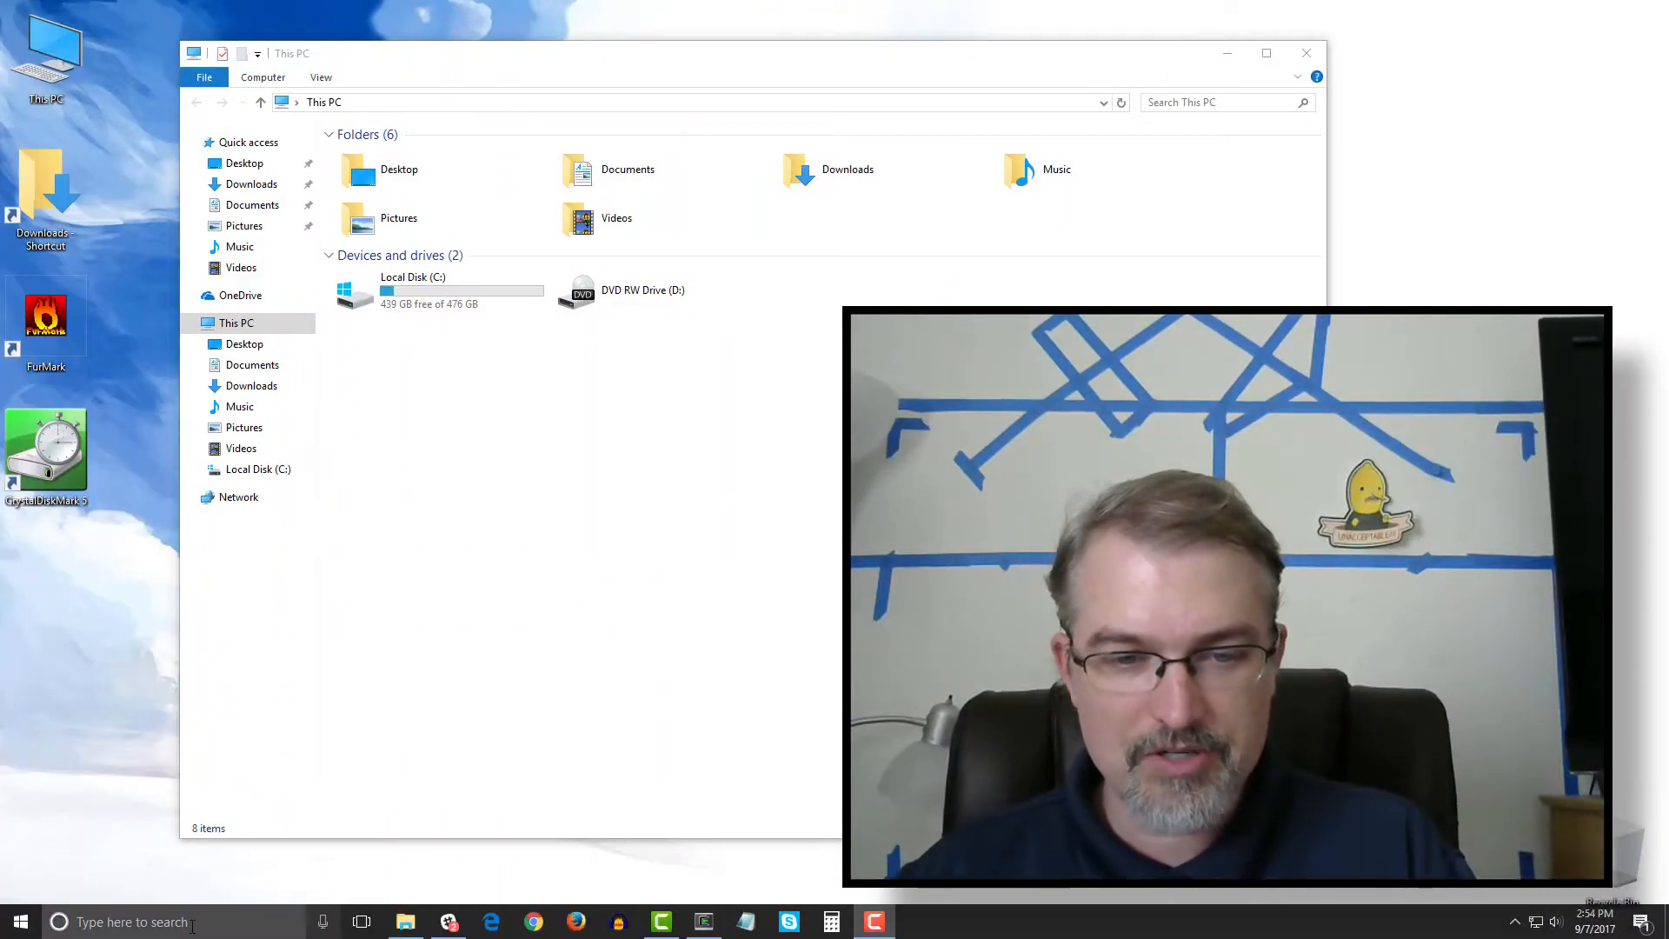
Step: Search Windows for 'format' to find the disk partitioning tool
click(132, 921)
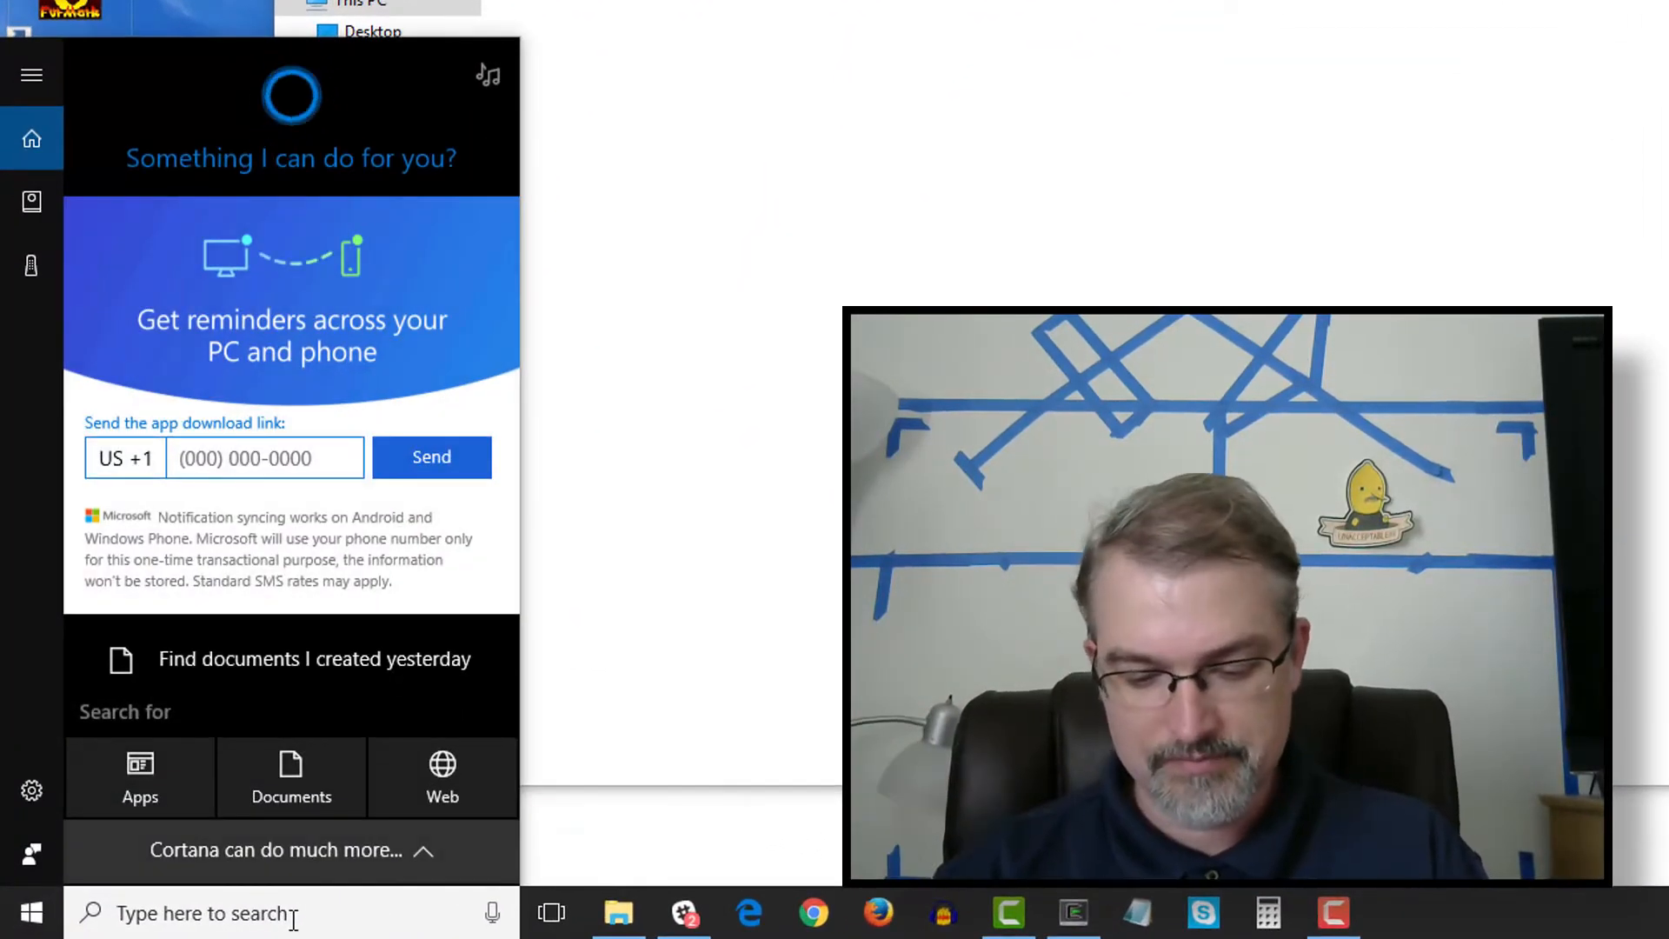
text(format)
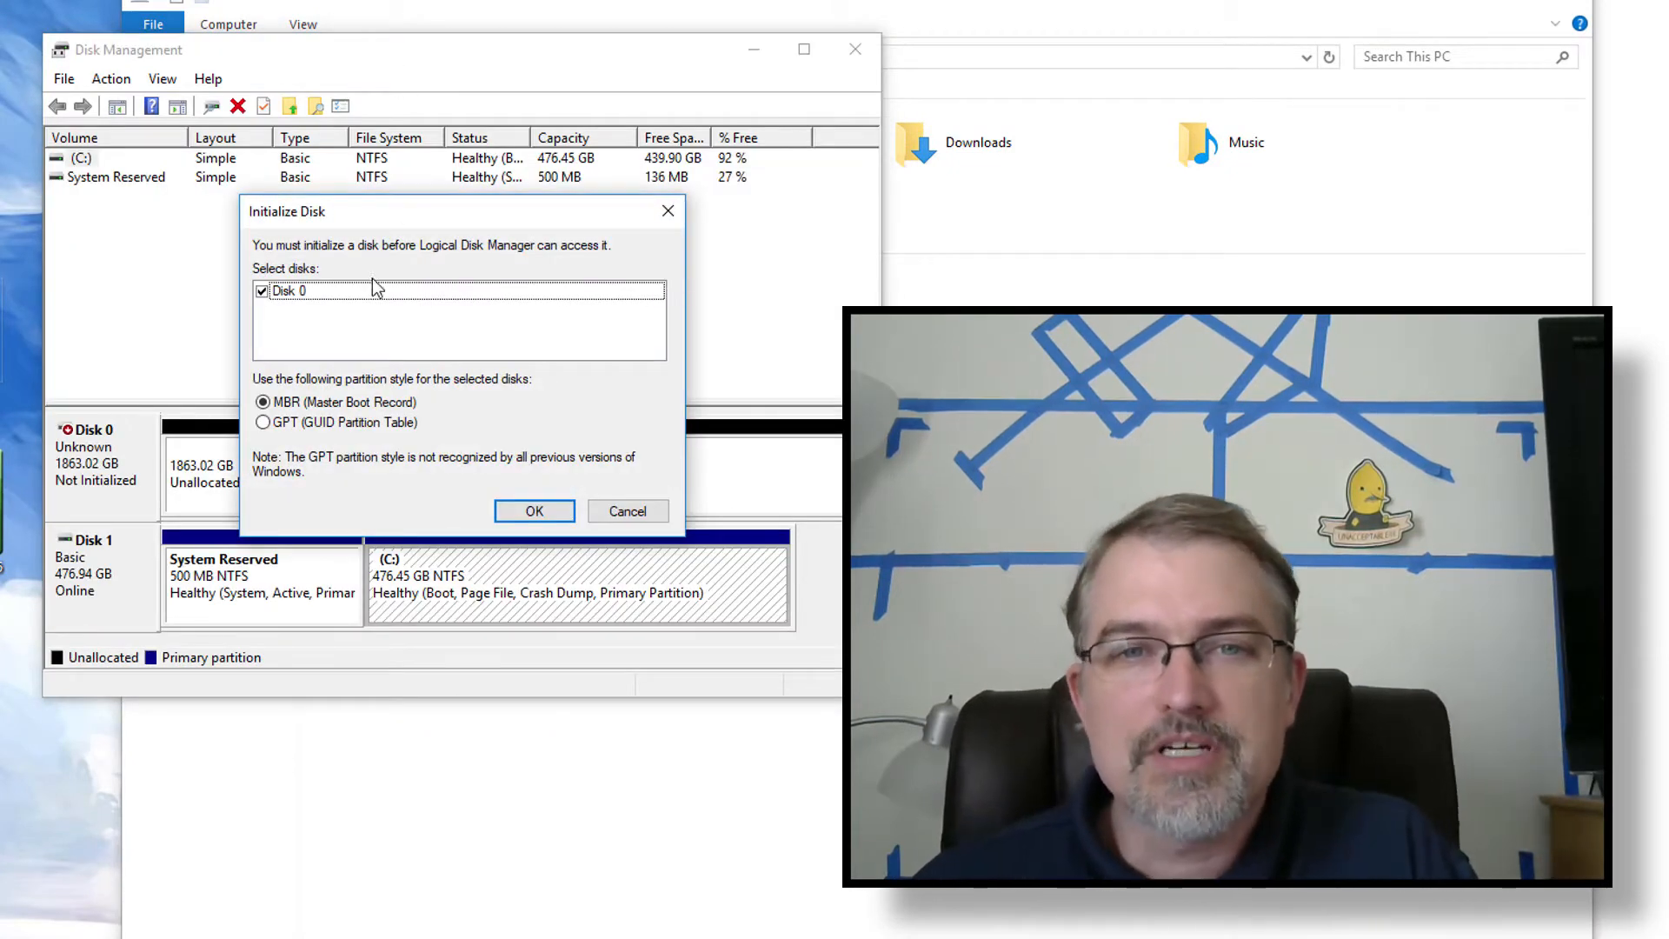
mouse_move(493, 266)
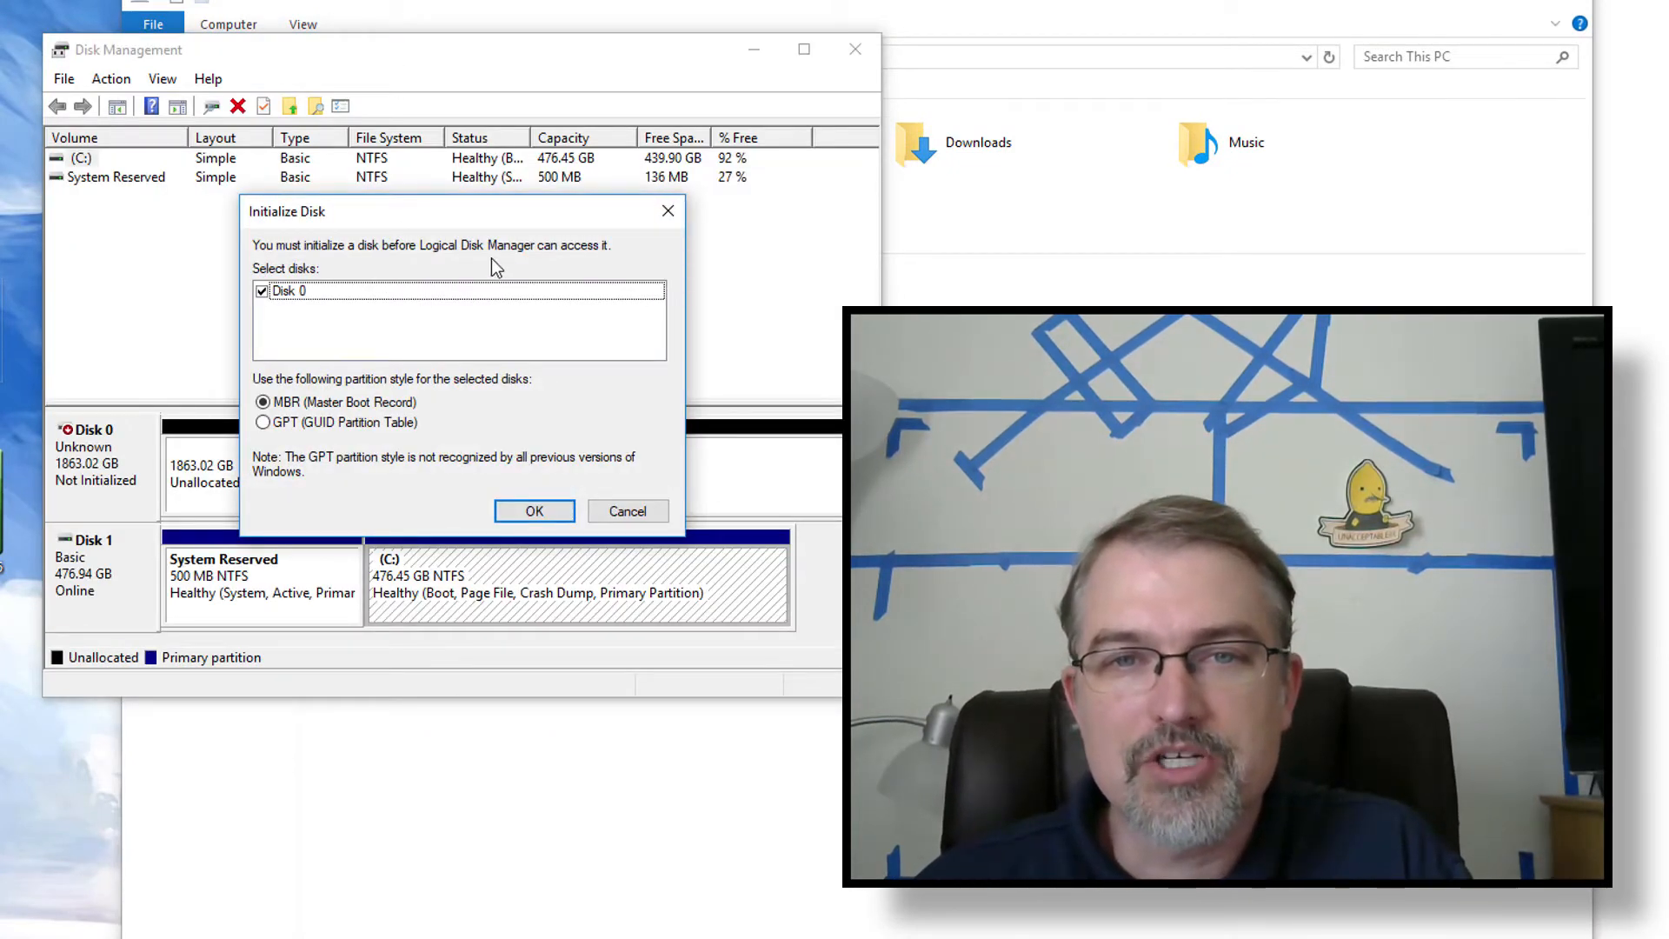
mouse_move(335, 346)
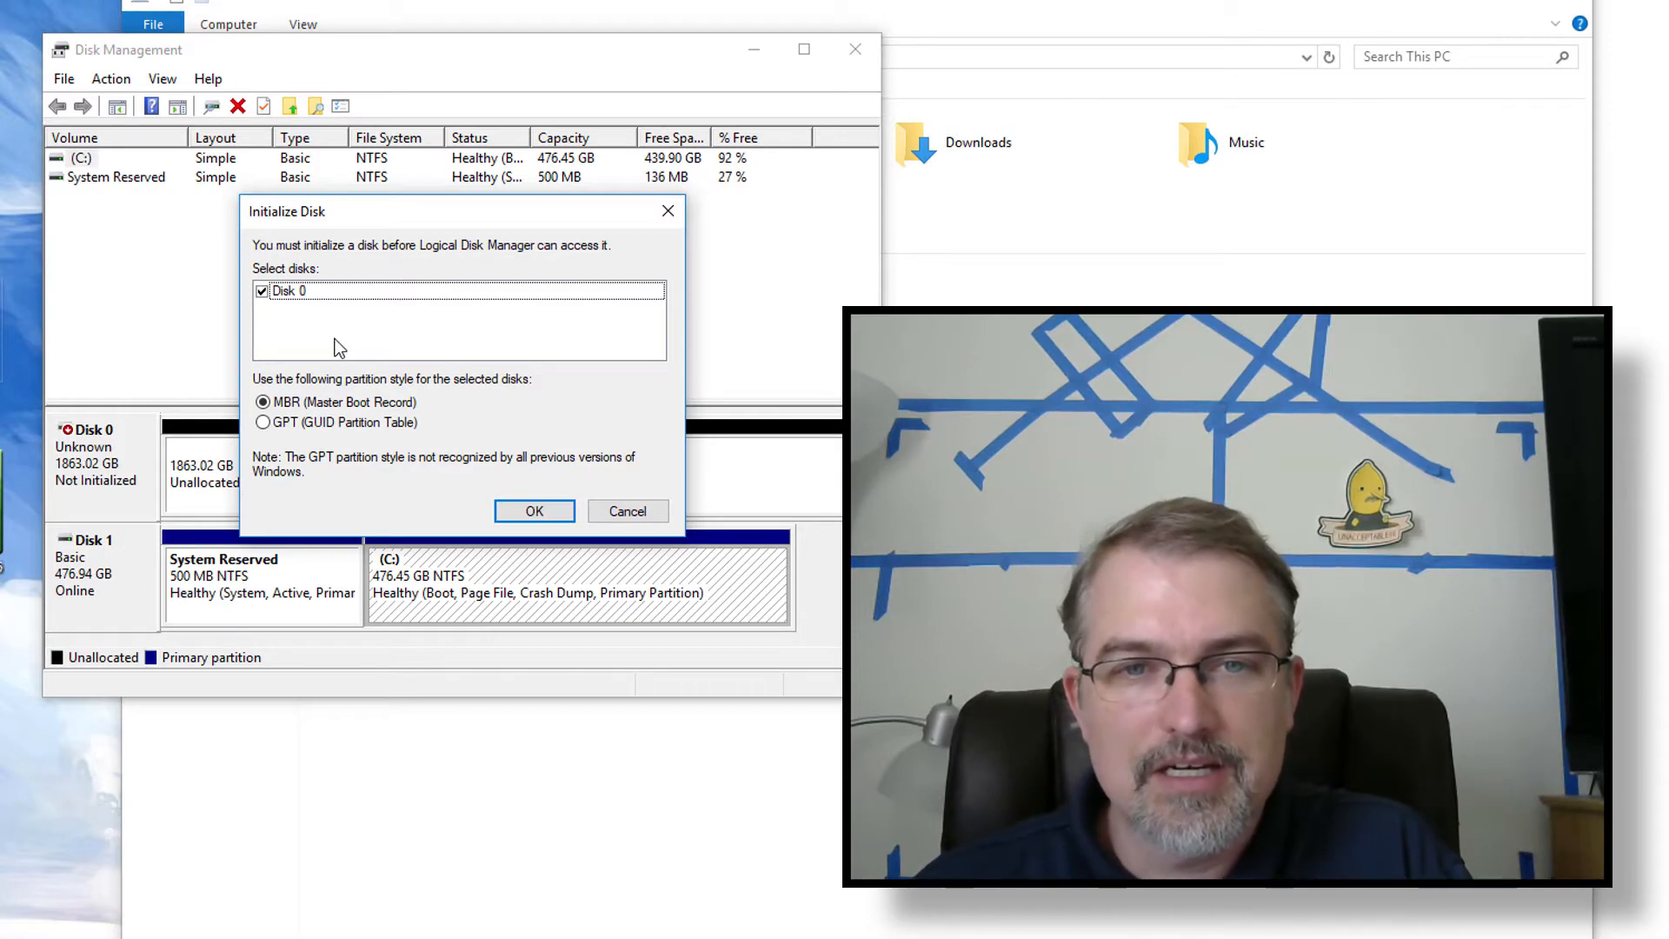
Step: Initialize the 1863 GB Disk 0 with the MBR partition style
click(532, 511)
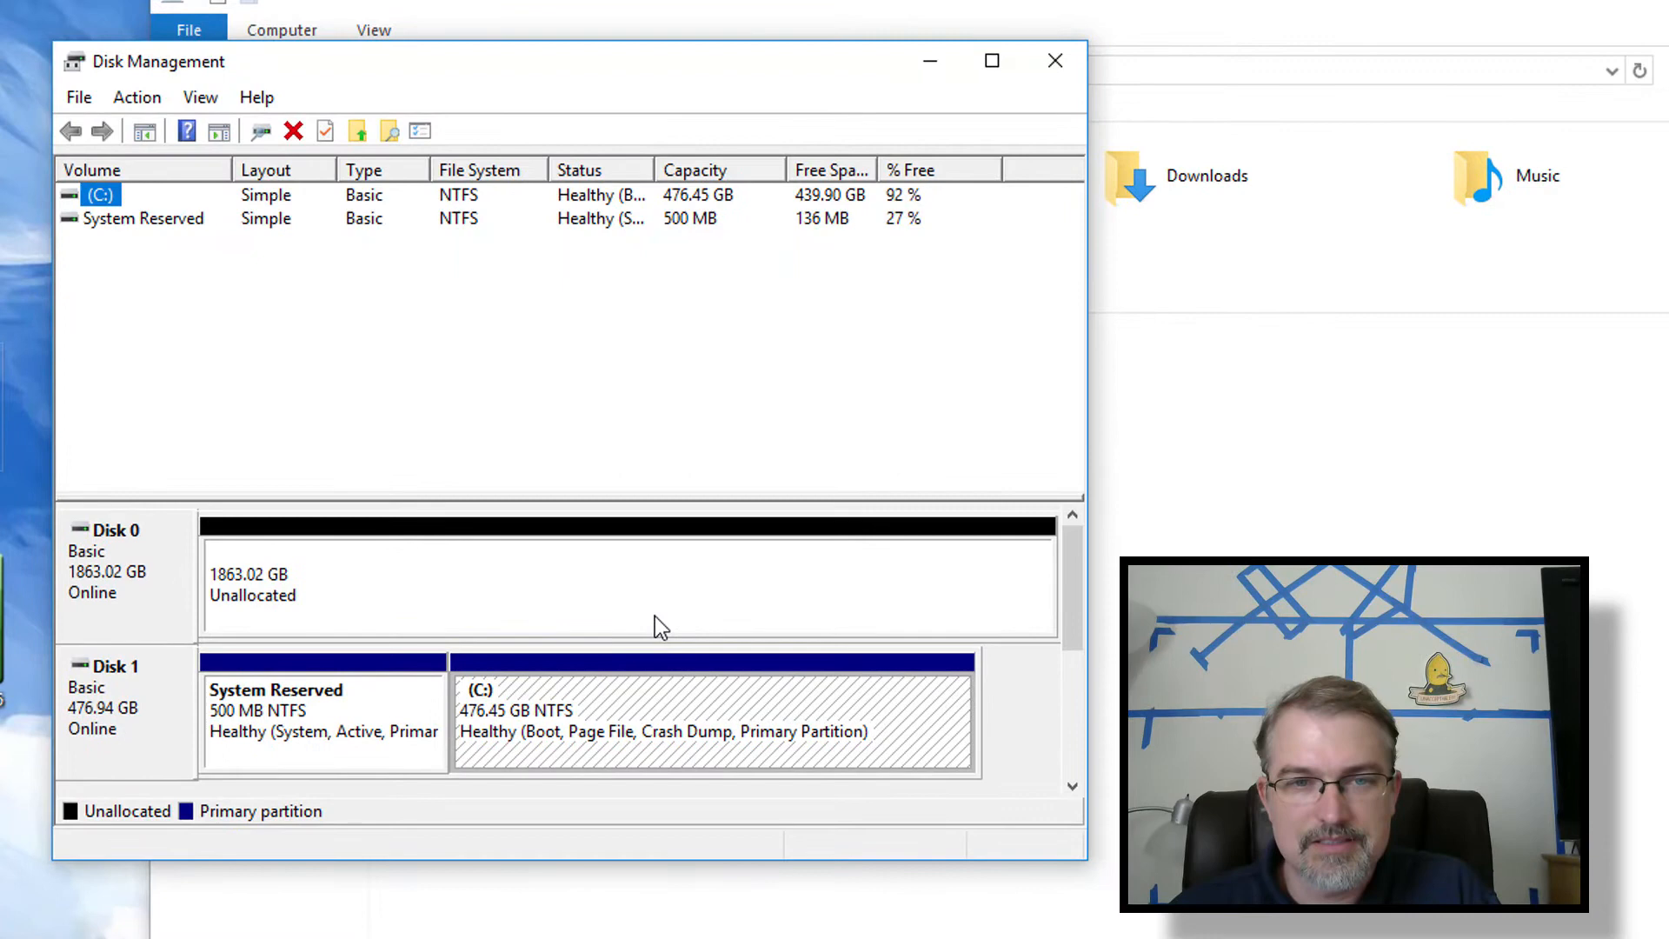
mouse_move(672, 592)
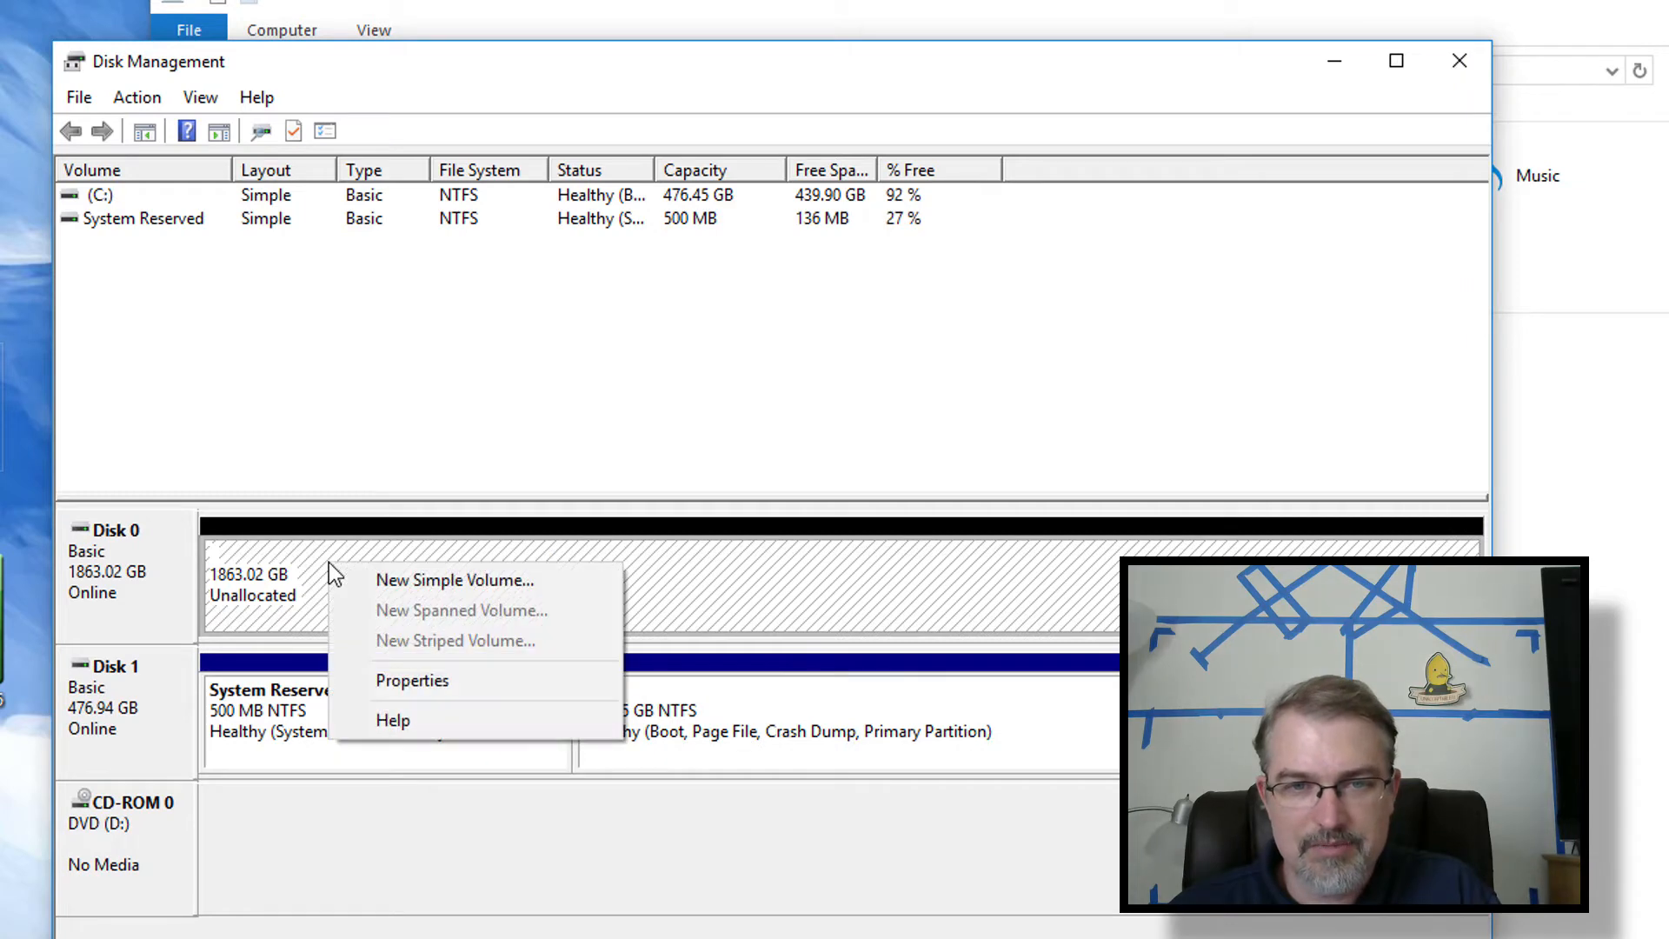
mouse_move(455, 579)
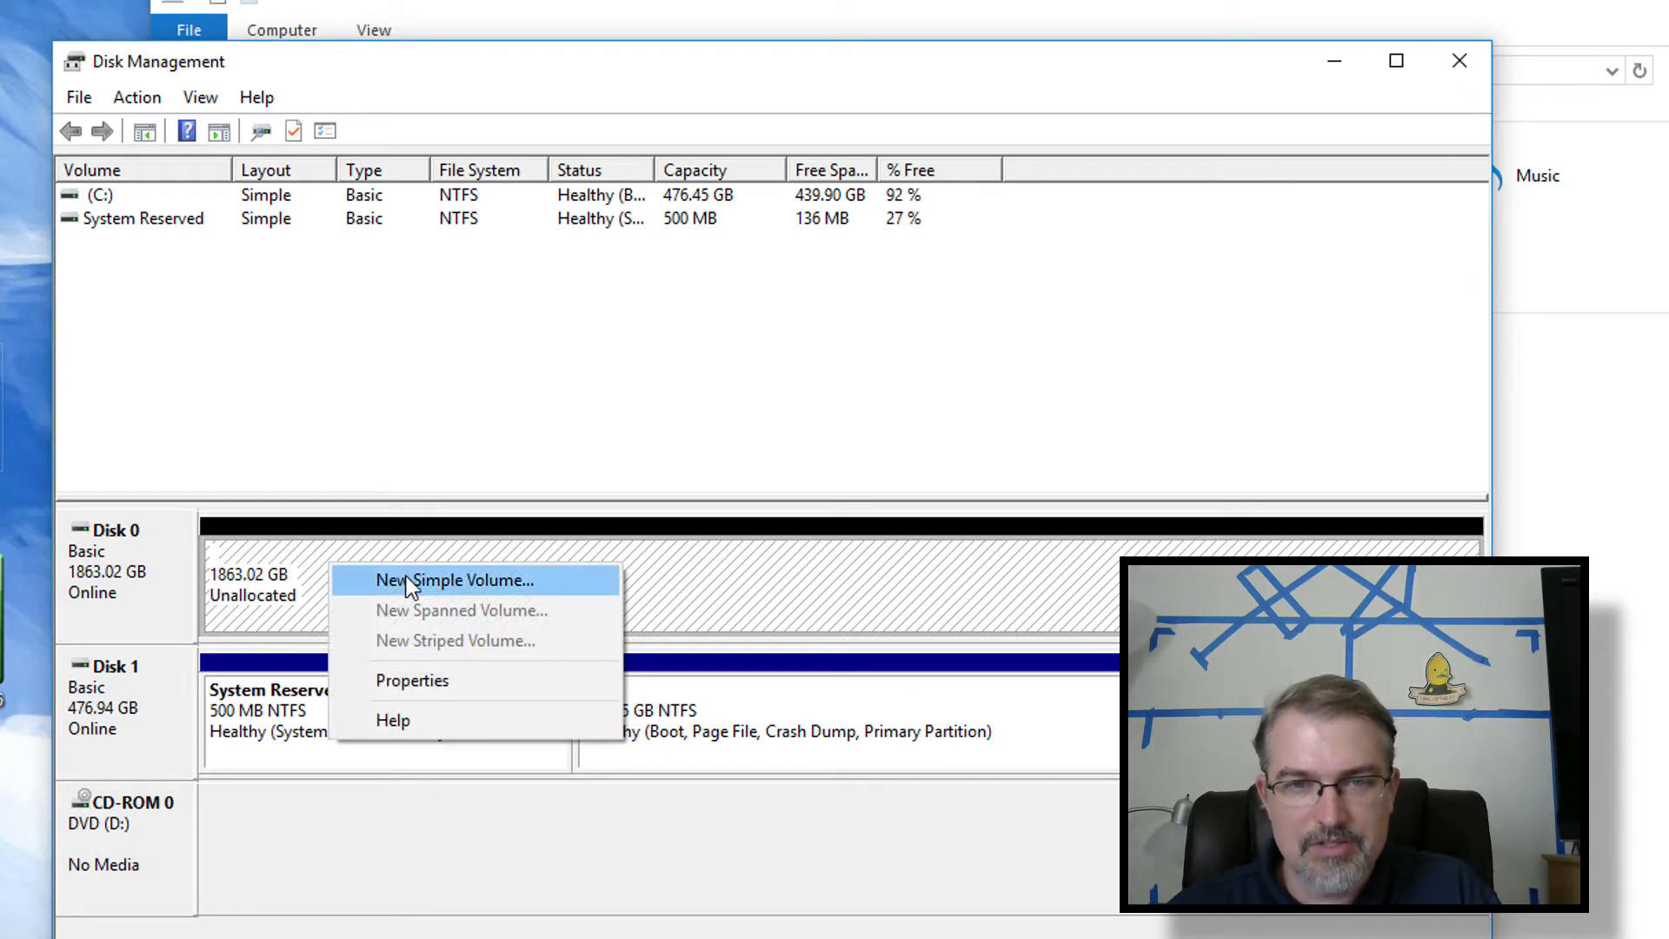
Step: Create a quick-formatted NTFS simple volume with letter E and label 'second drive'
click(454, 579)
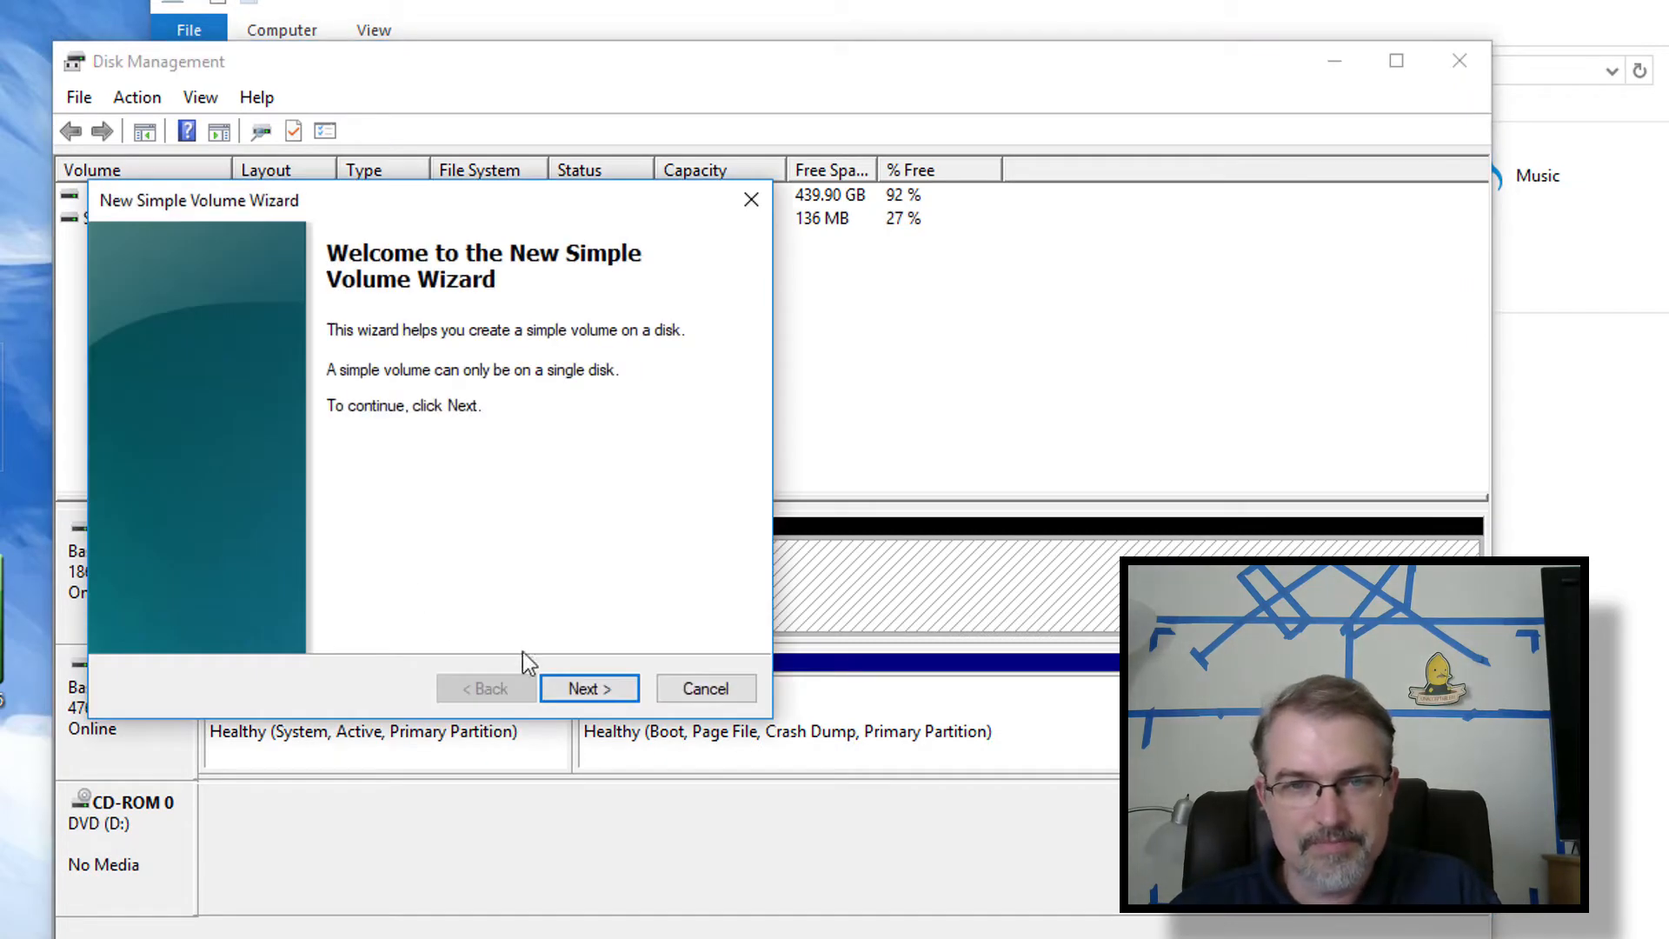
click(589, 687)
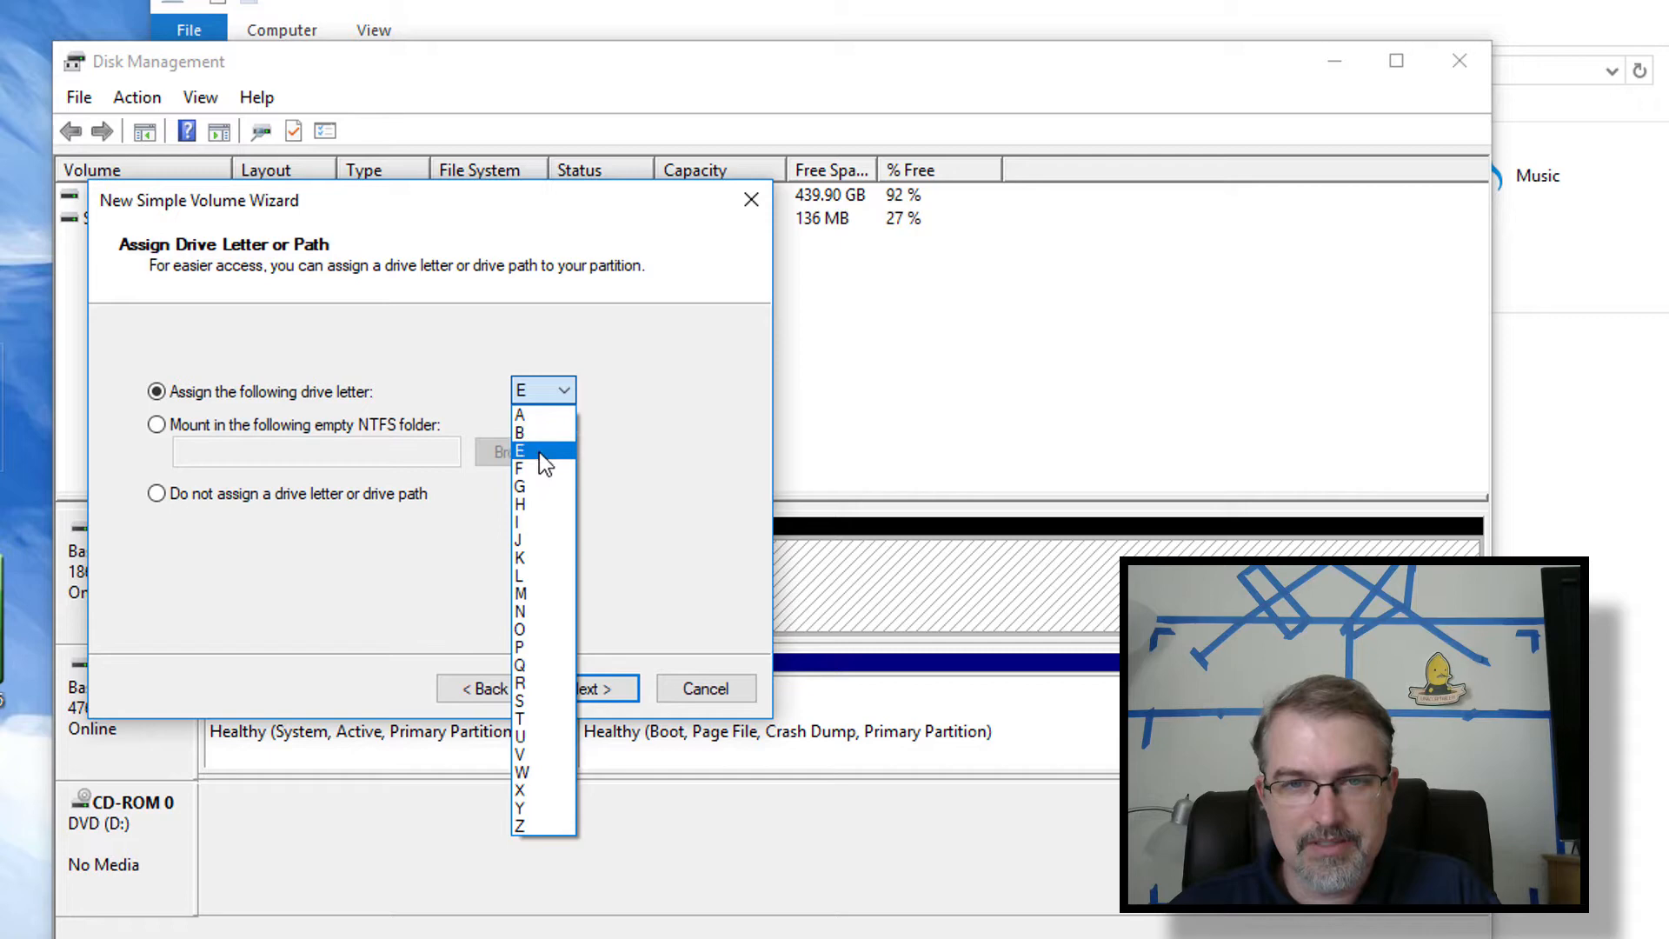
mouse_move(543, 466)
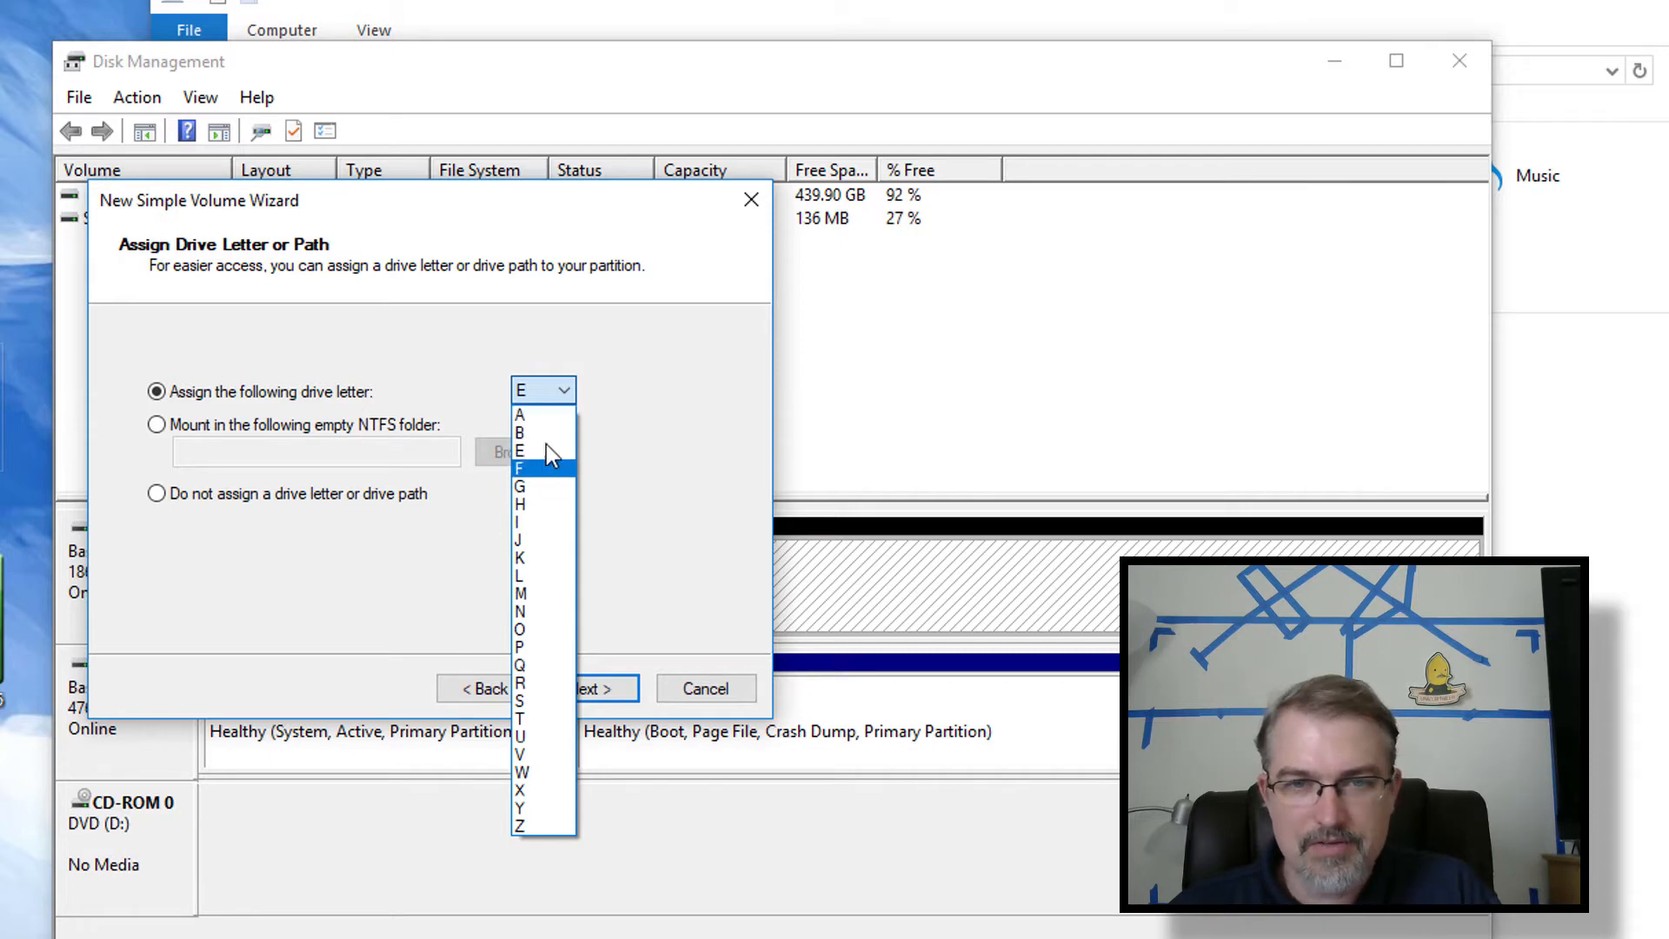
click(520, 450)
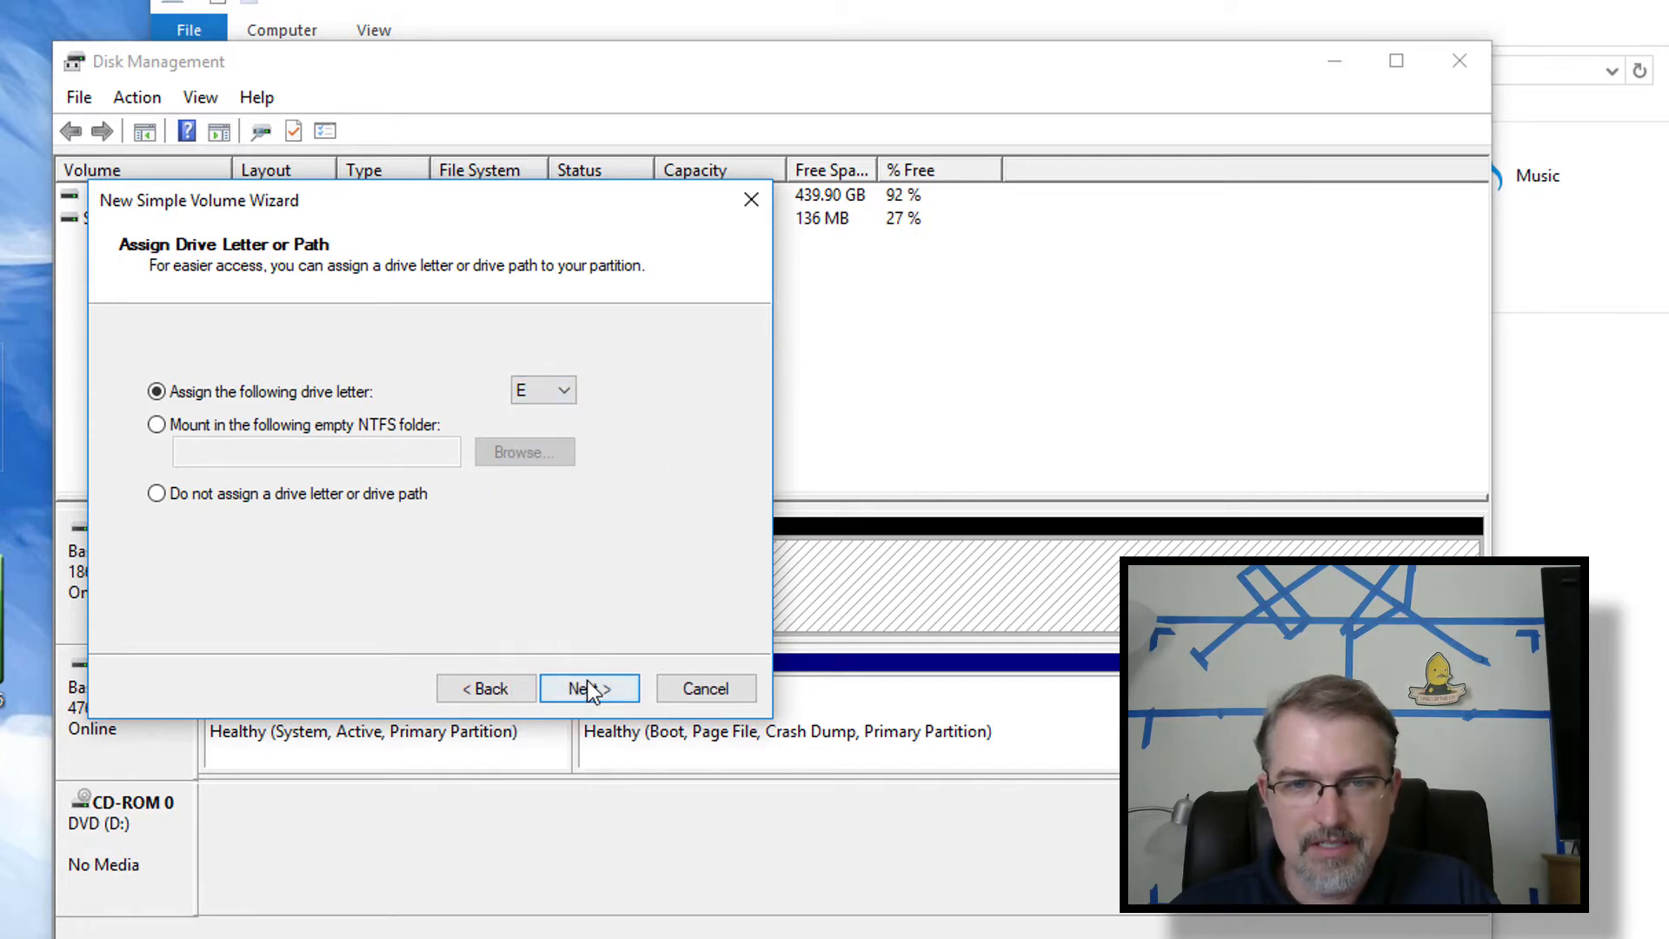
click(588, 687)
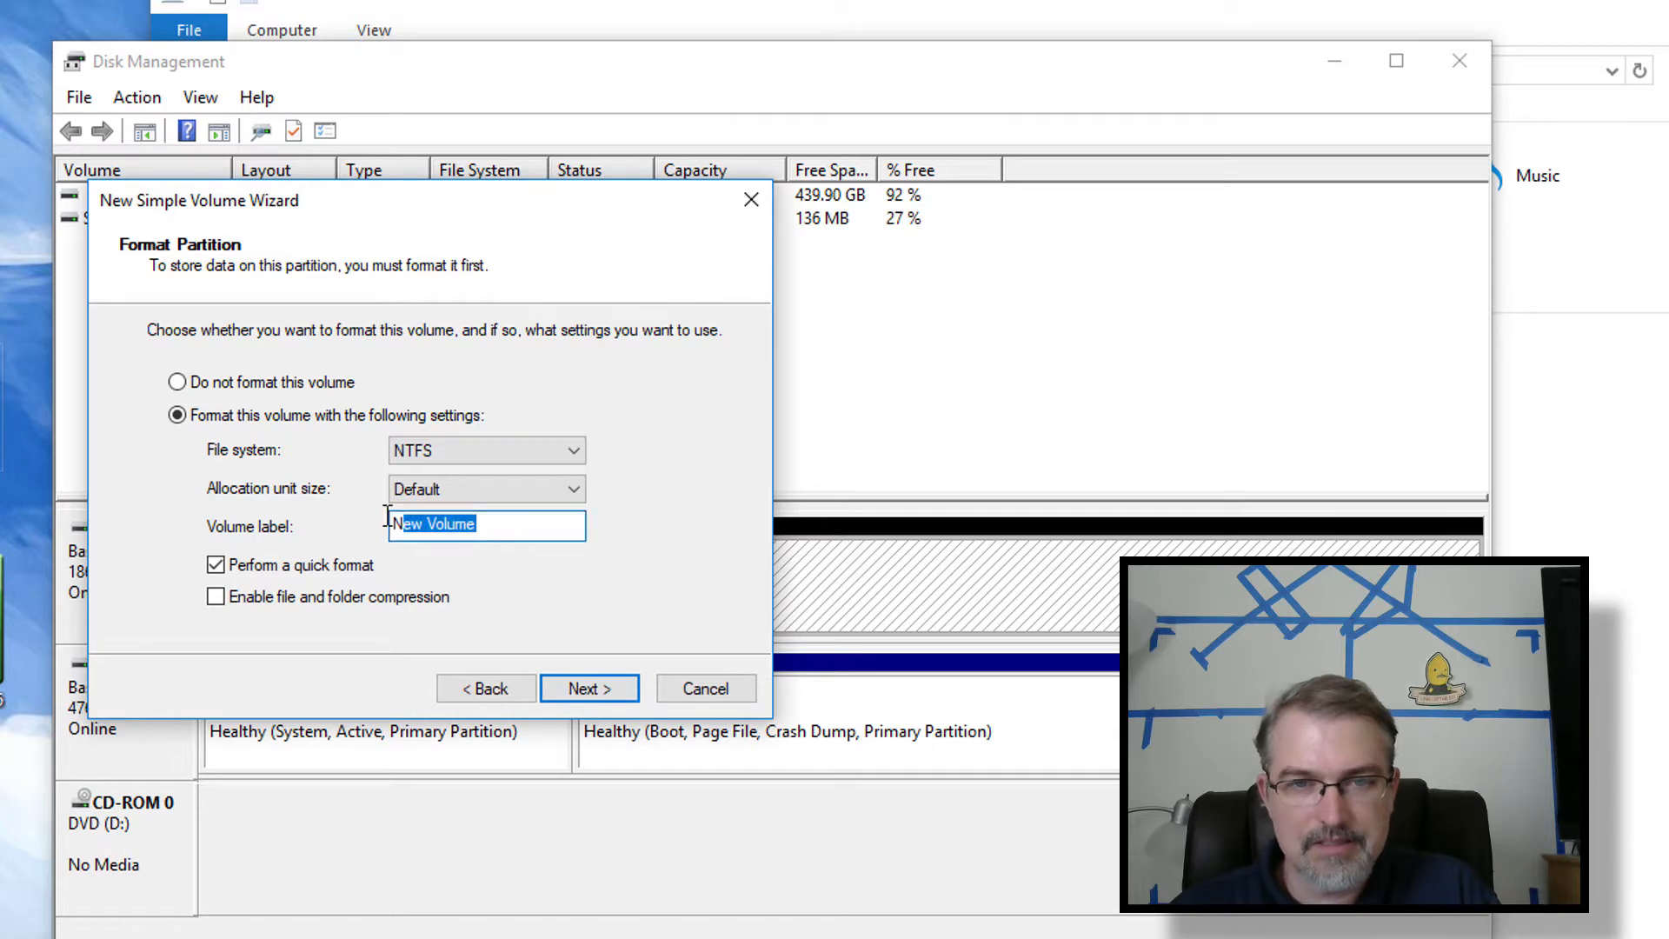
text(second drive)
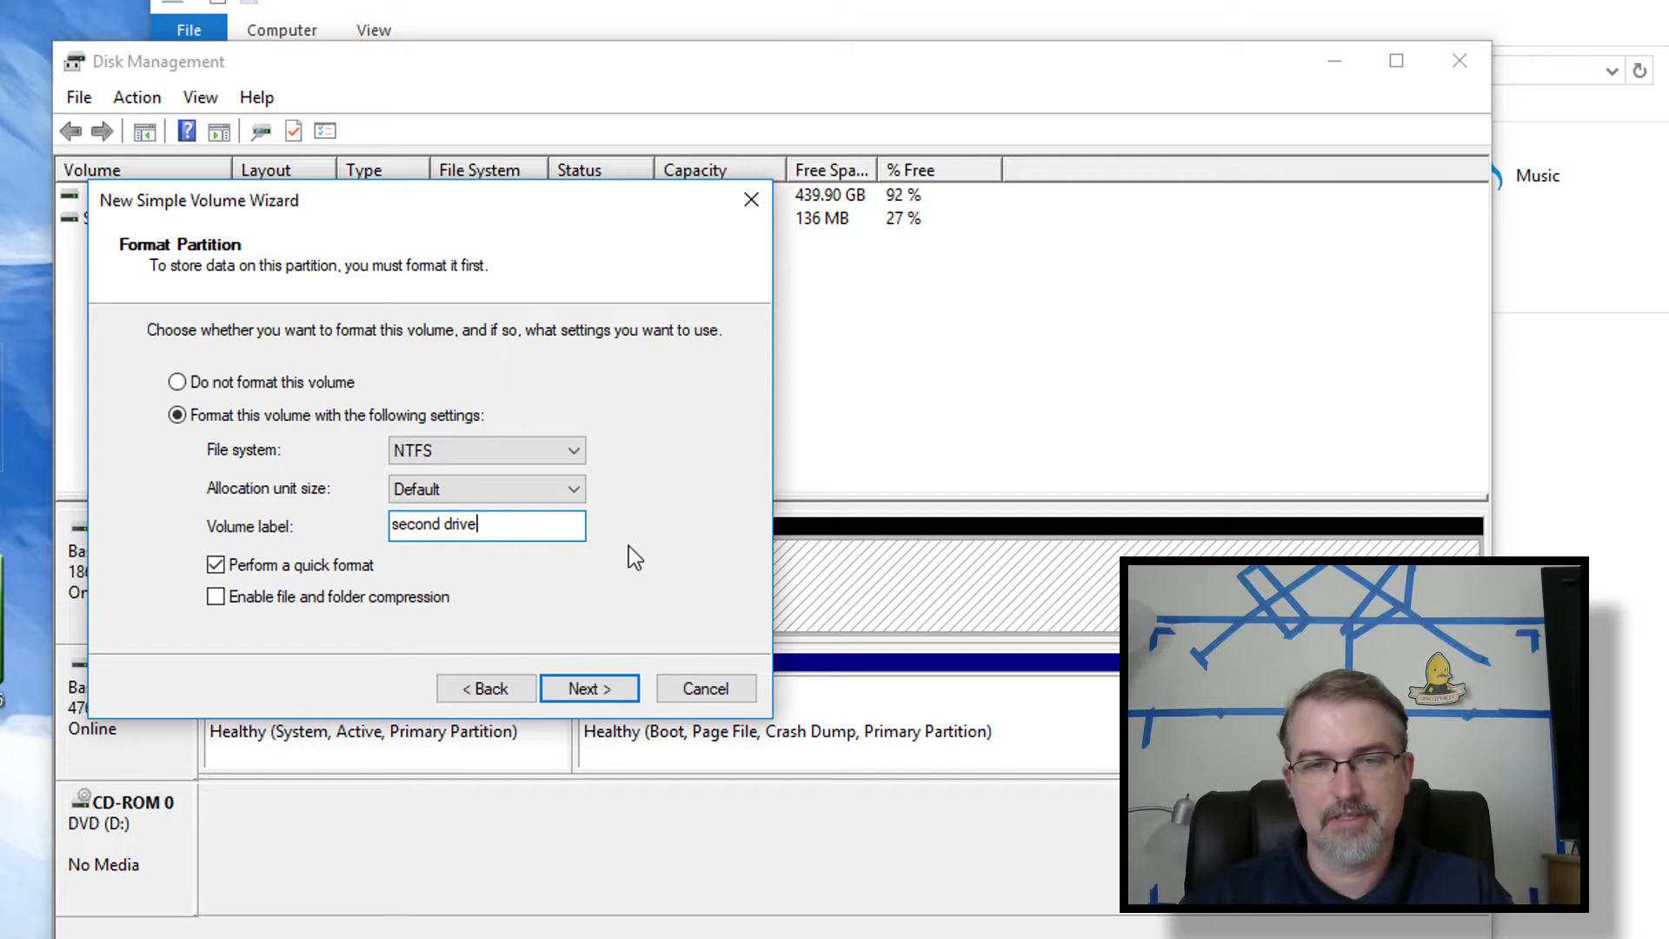
click(588, 687)
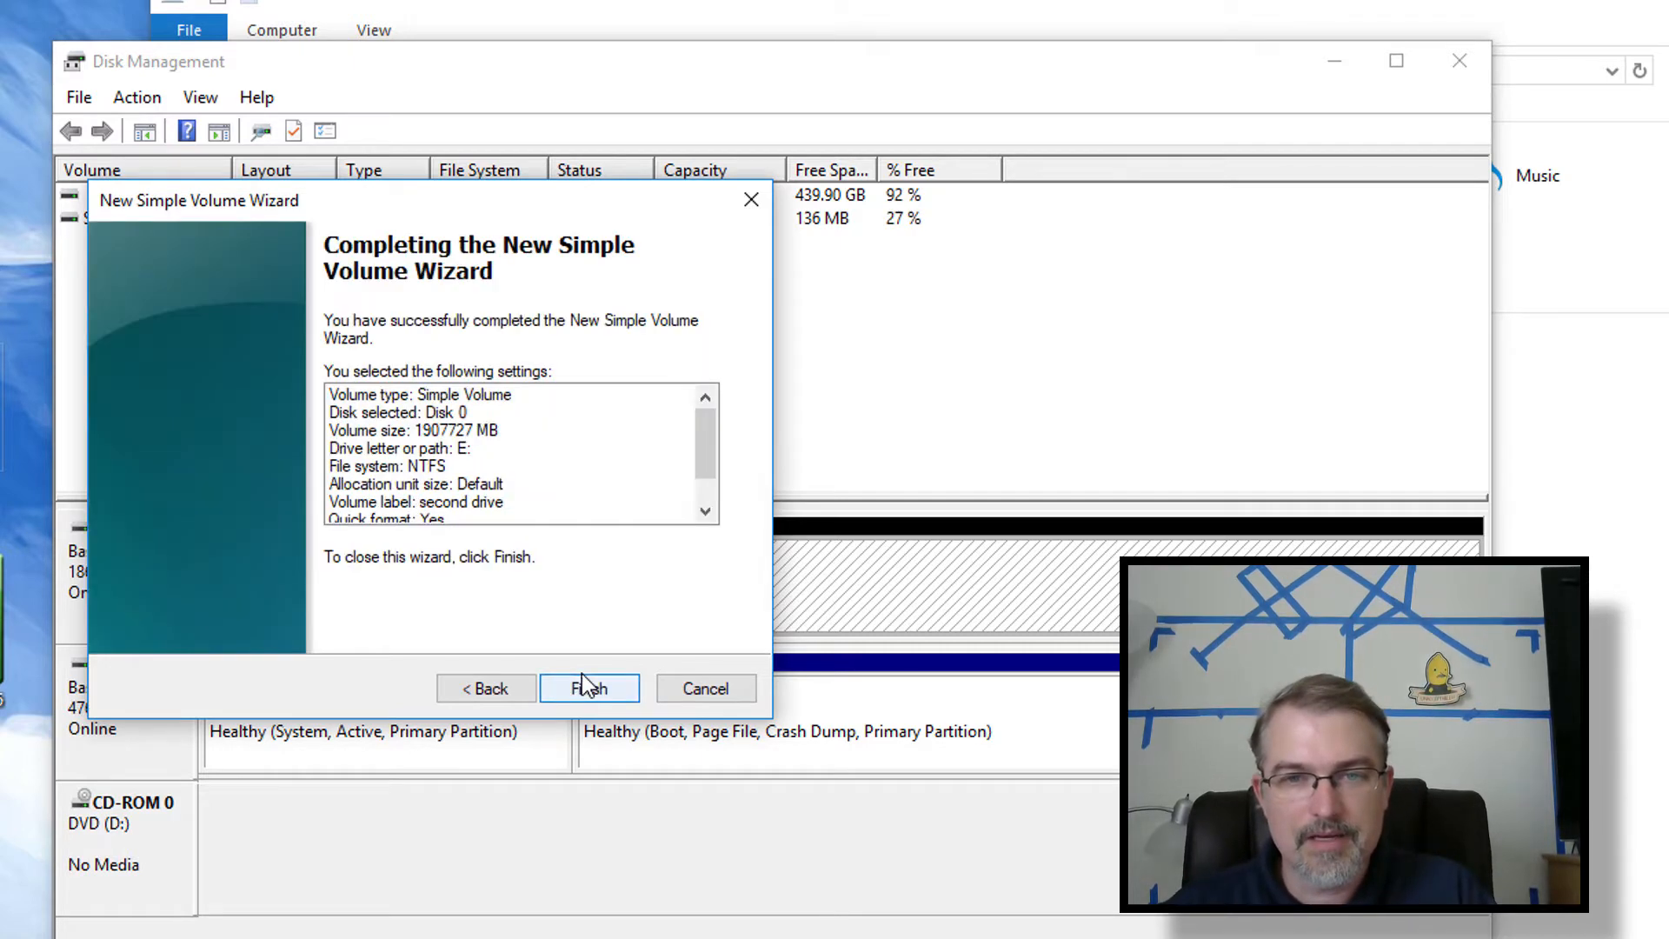
click(588, 688)
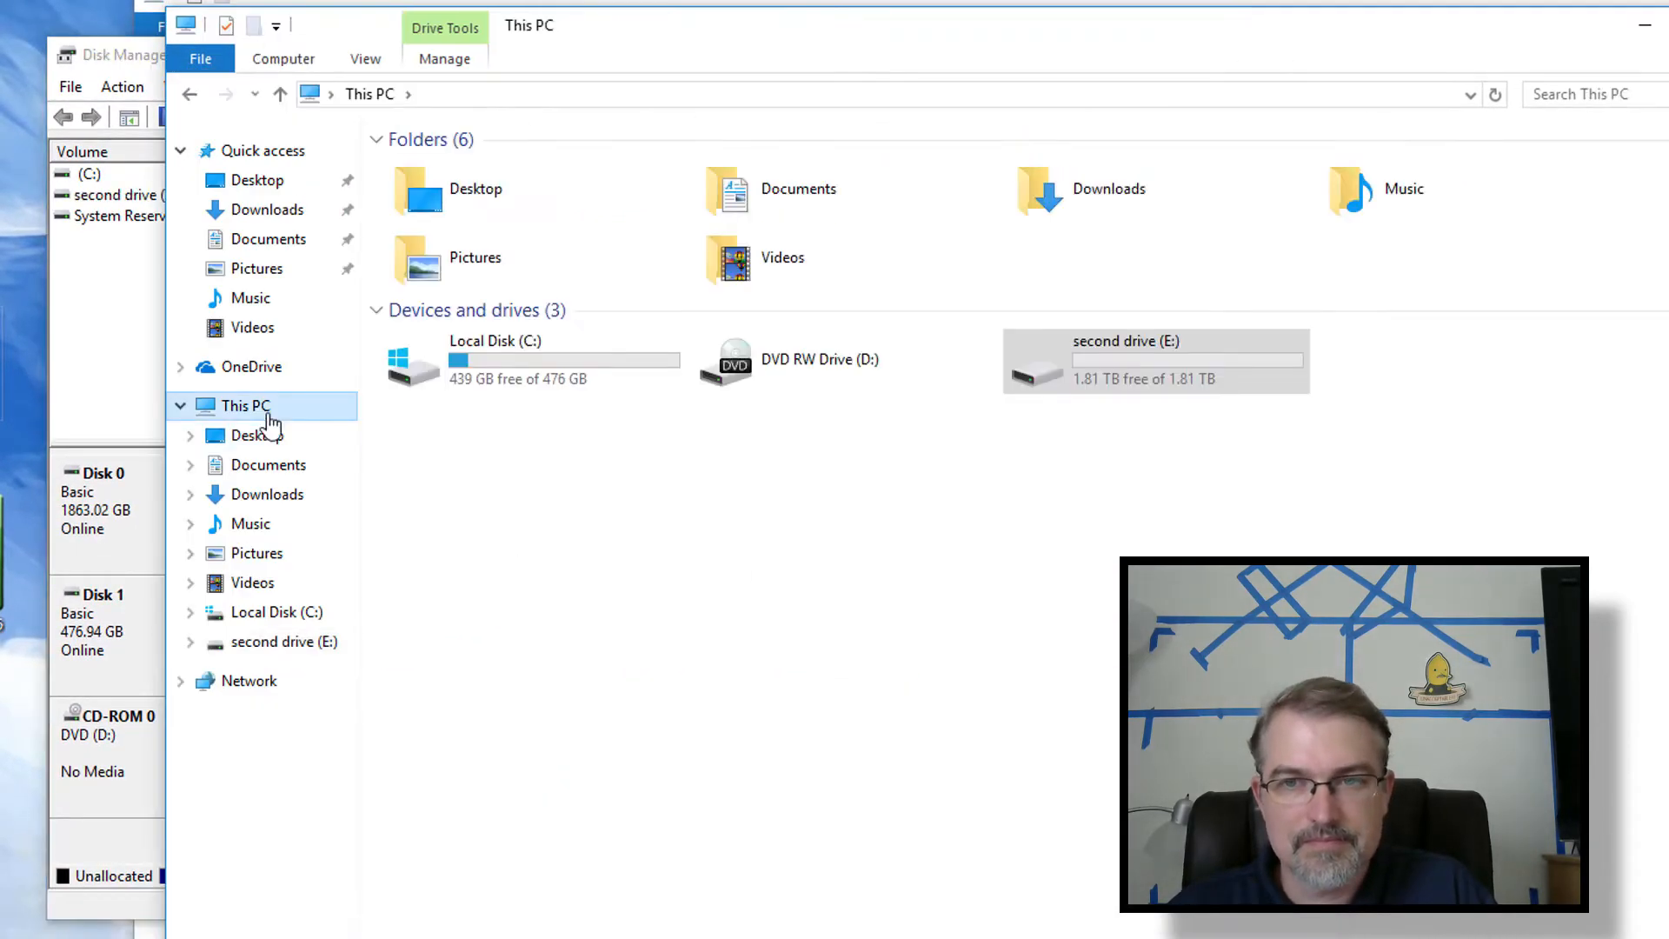
Step: Check This PC for second drive (E:) showing 1.81 TB free
double_click(1155, 360)
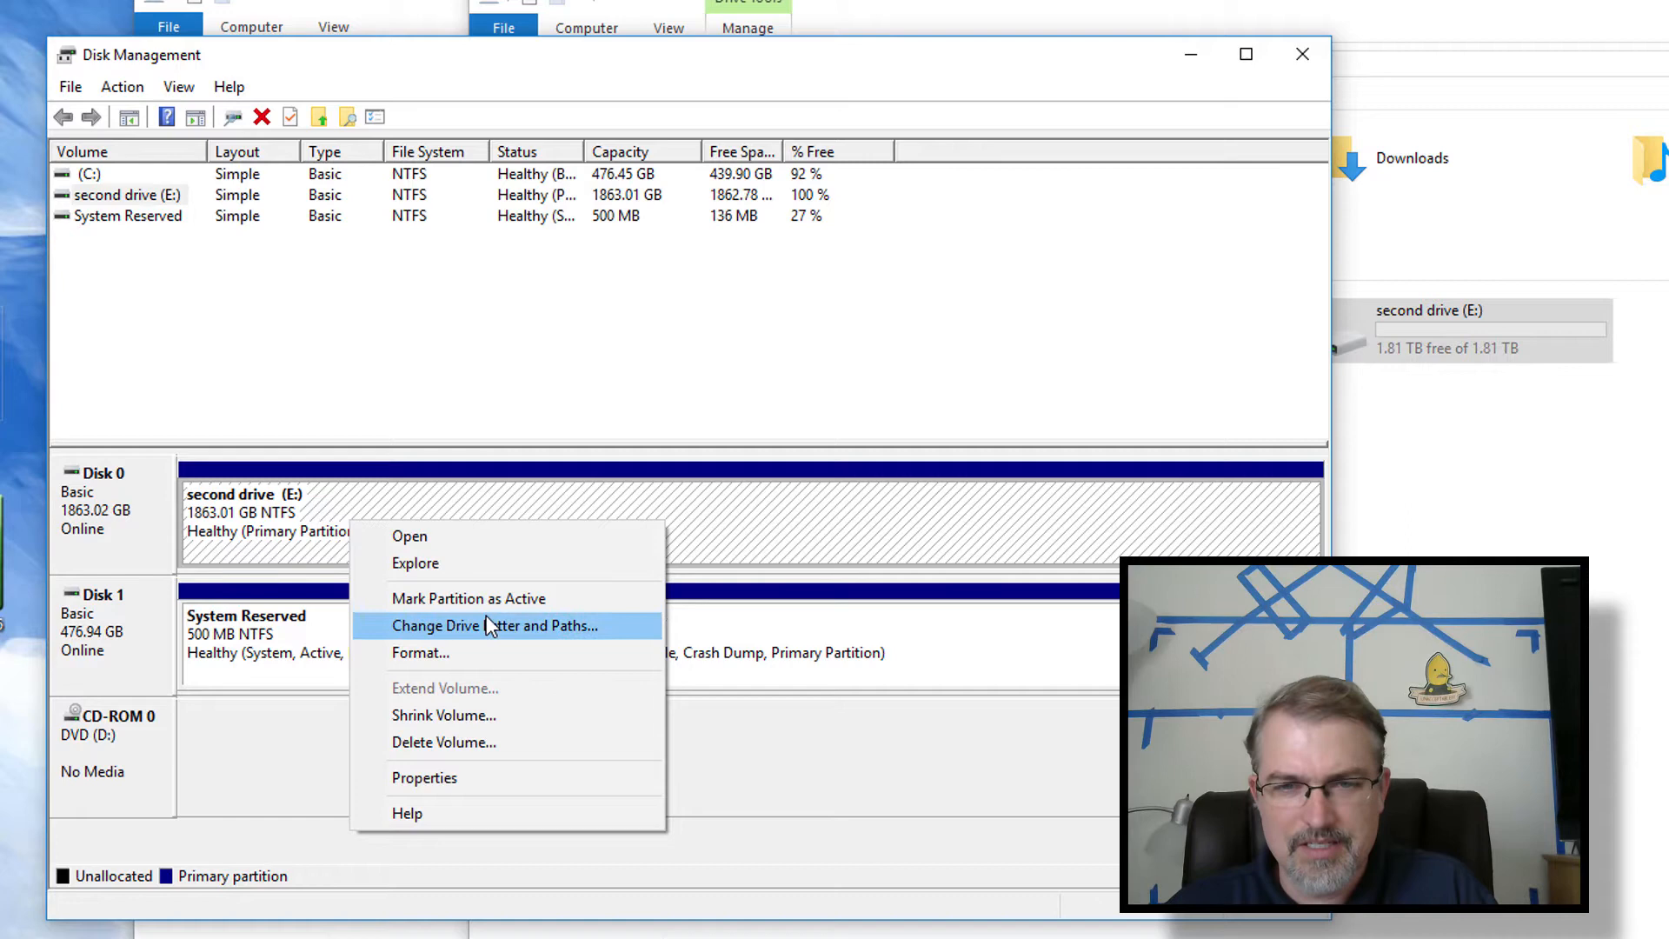
Step: Close second drive's drive-letter dialog unchanged and bring up the DVD drive's action menu
click(494, 625)
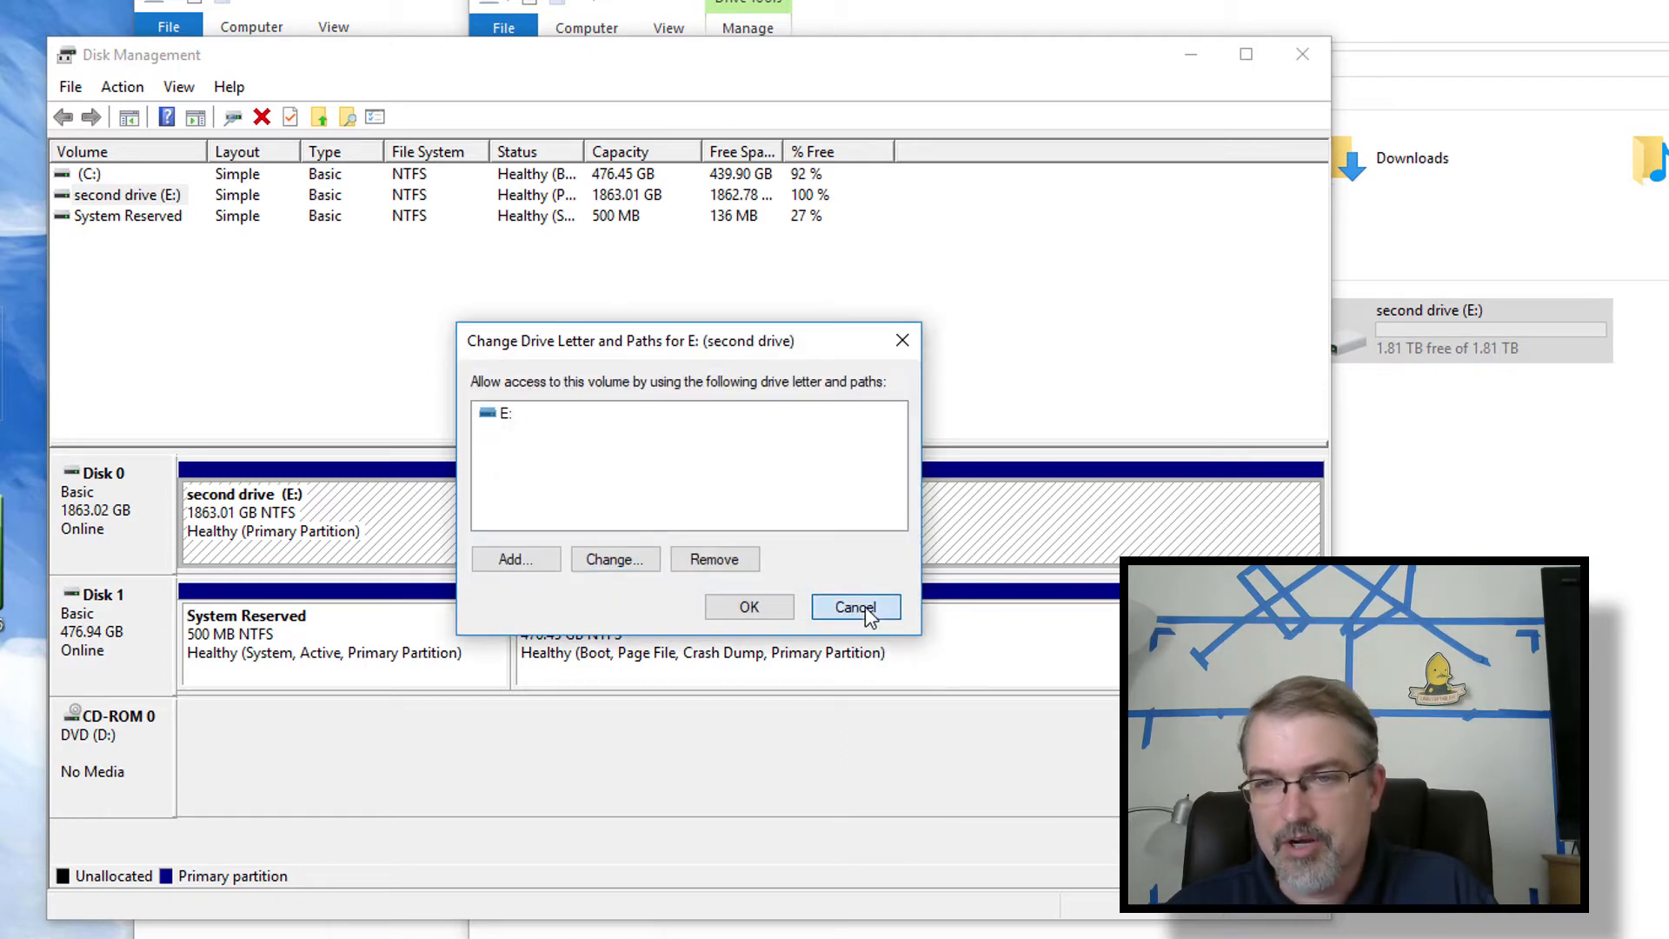
click(854, 607)
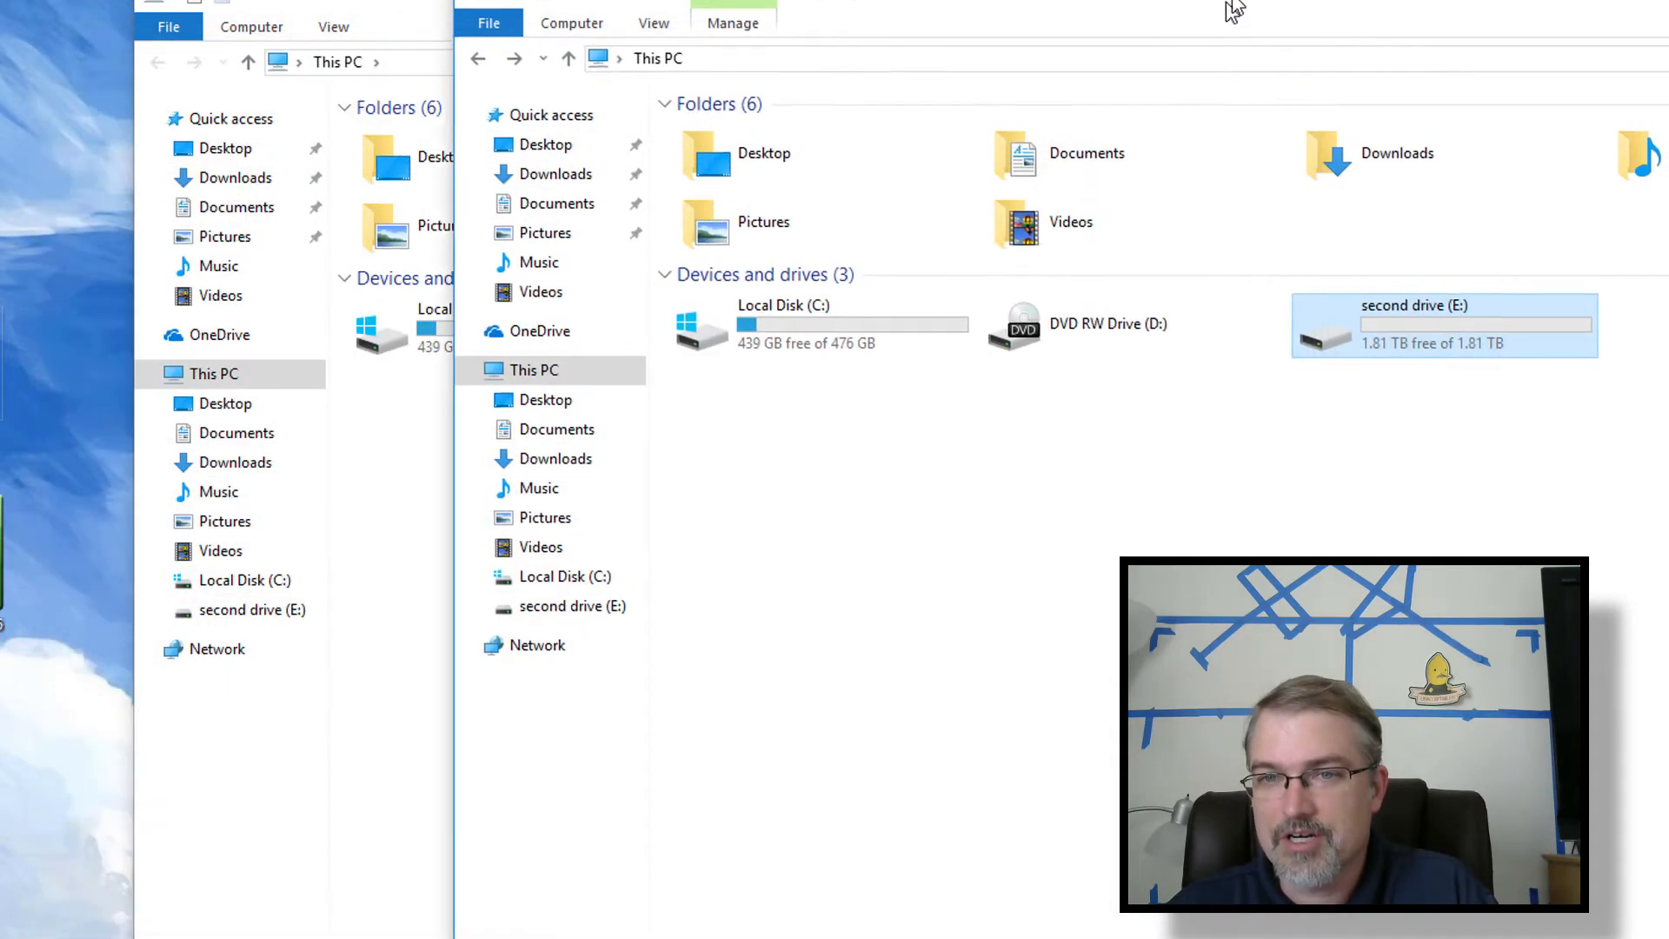
double_click(1441, 324)
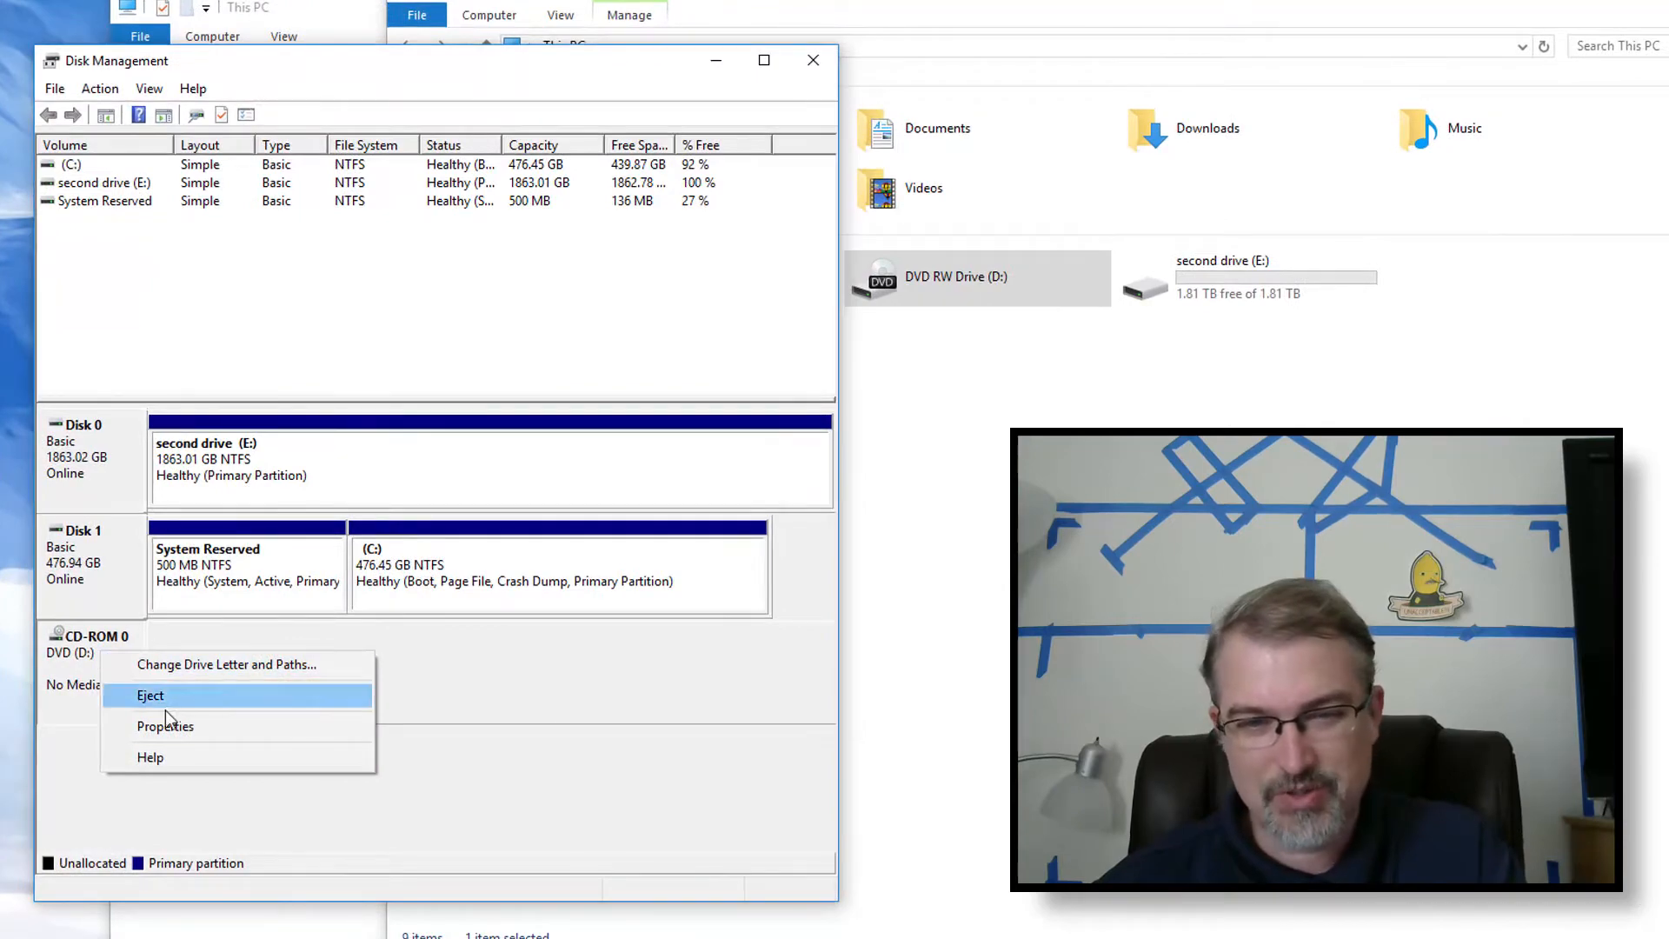
Step: Change the DVD drive's letter from D: to F:
click(165, 725)
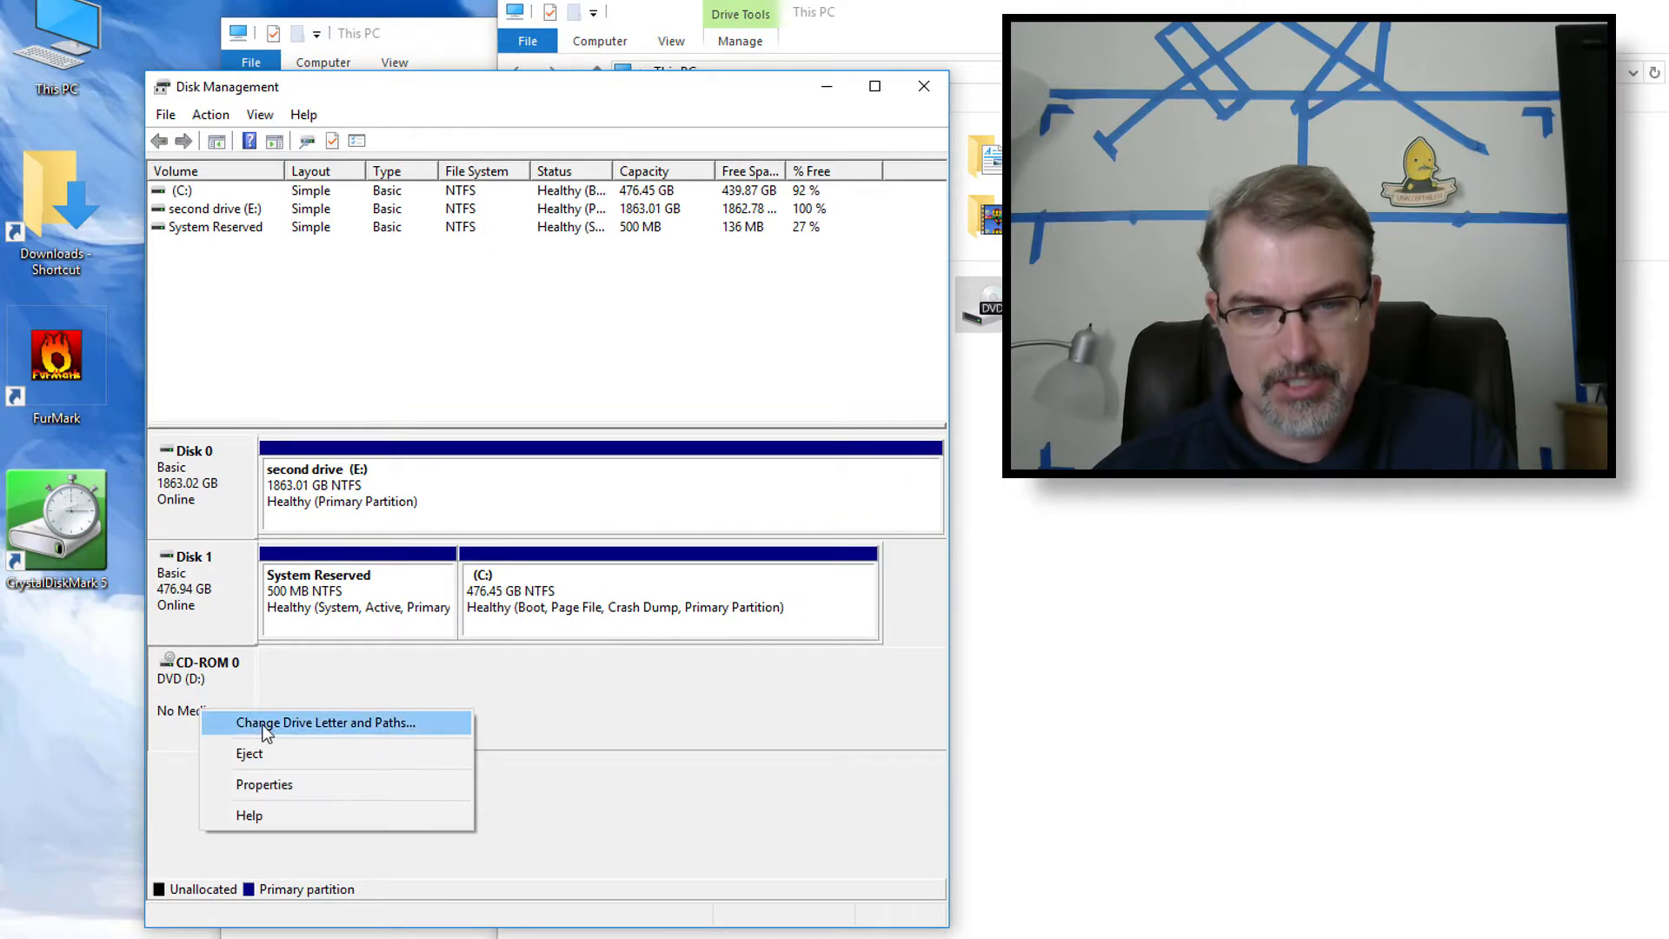
click(324, 721)
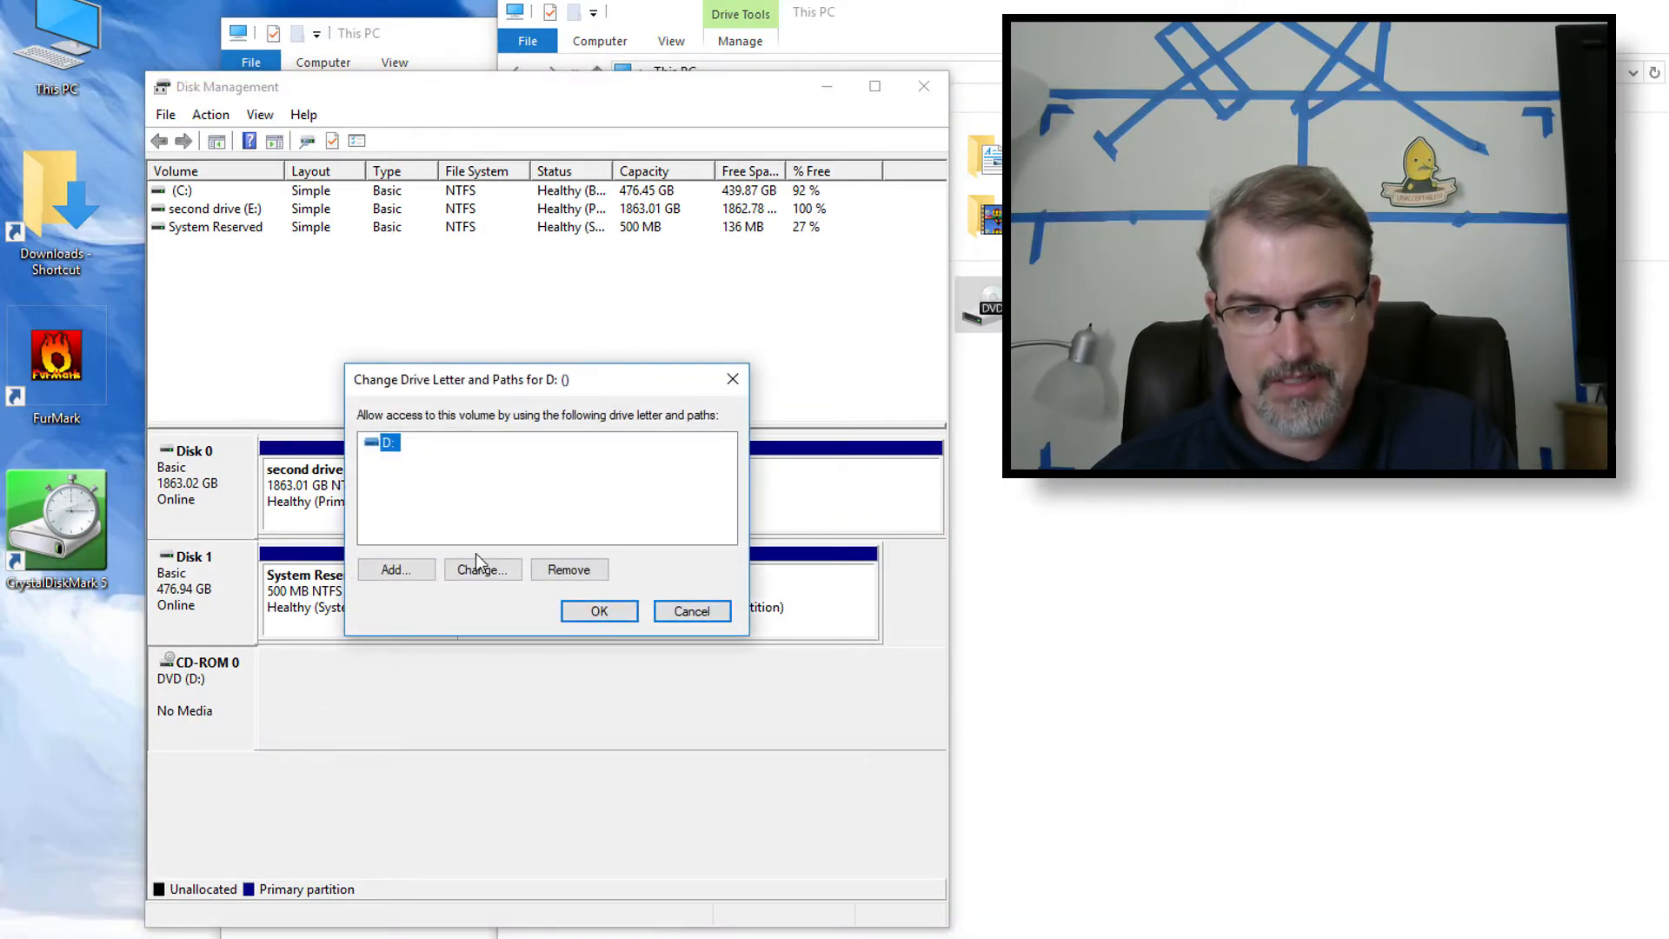
click(480, 569)
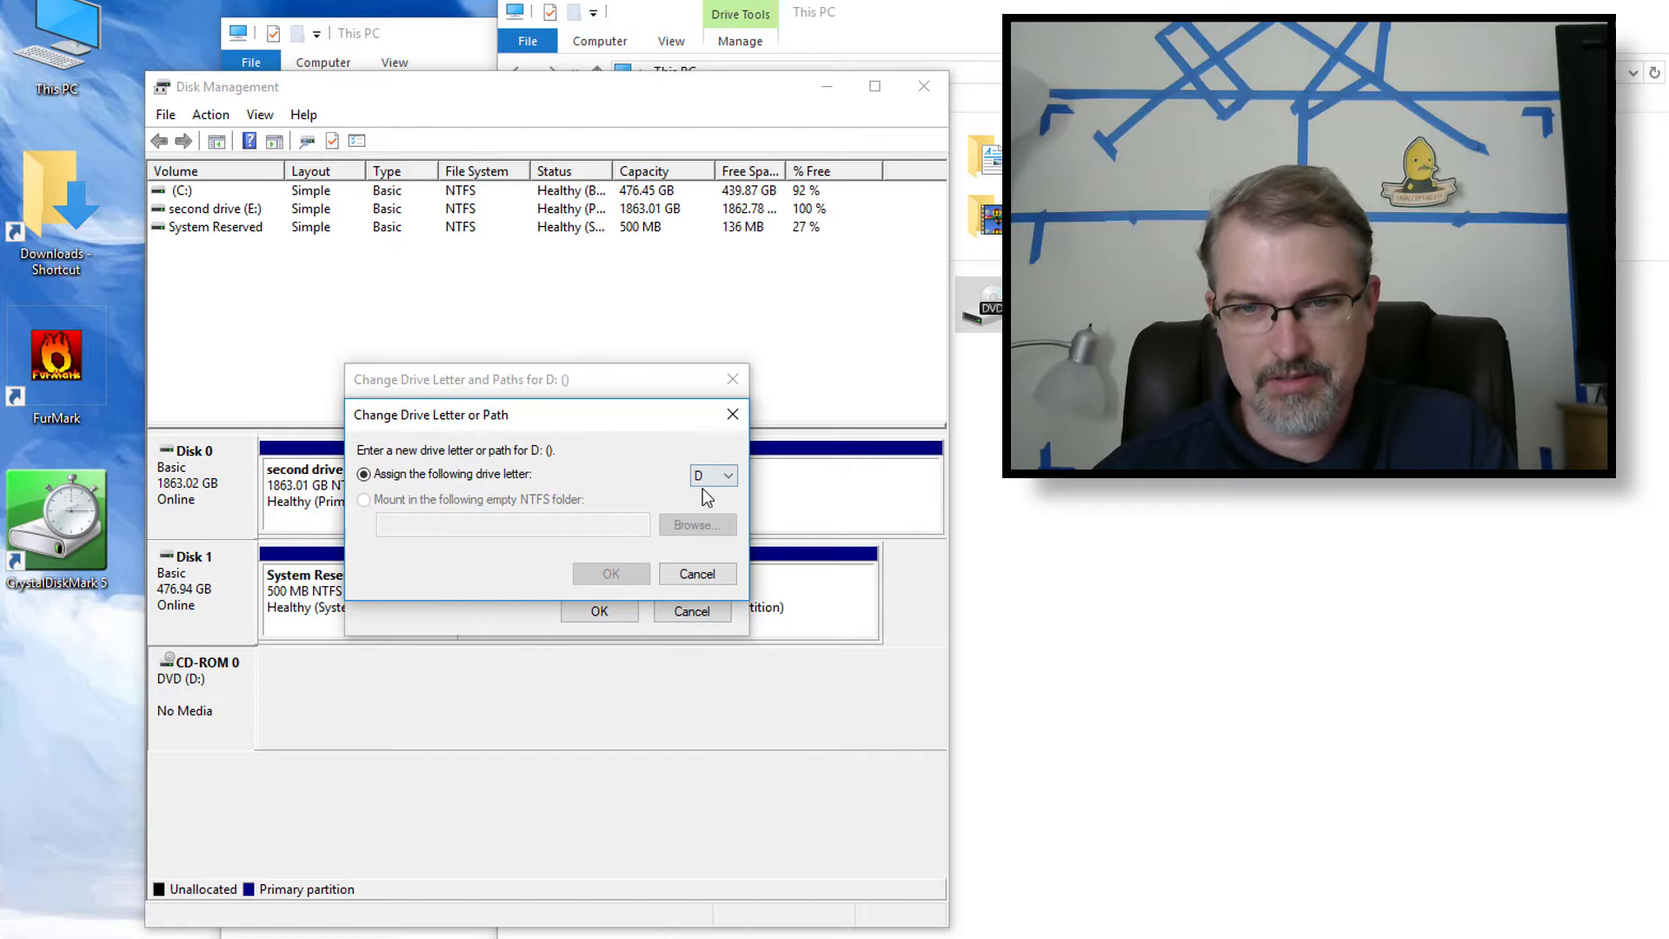
click(729, 475)
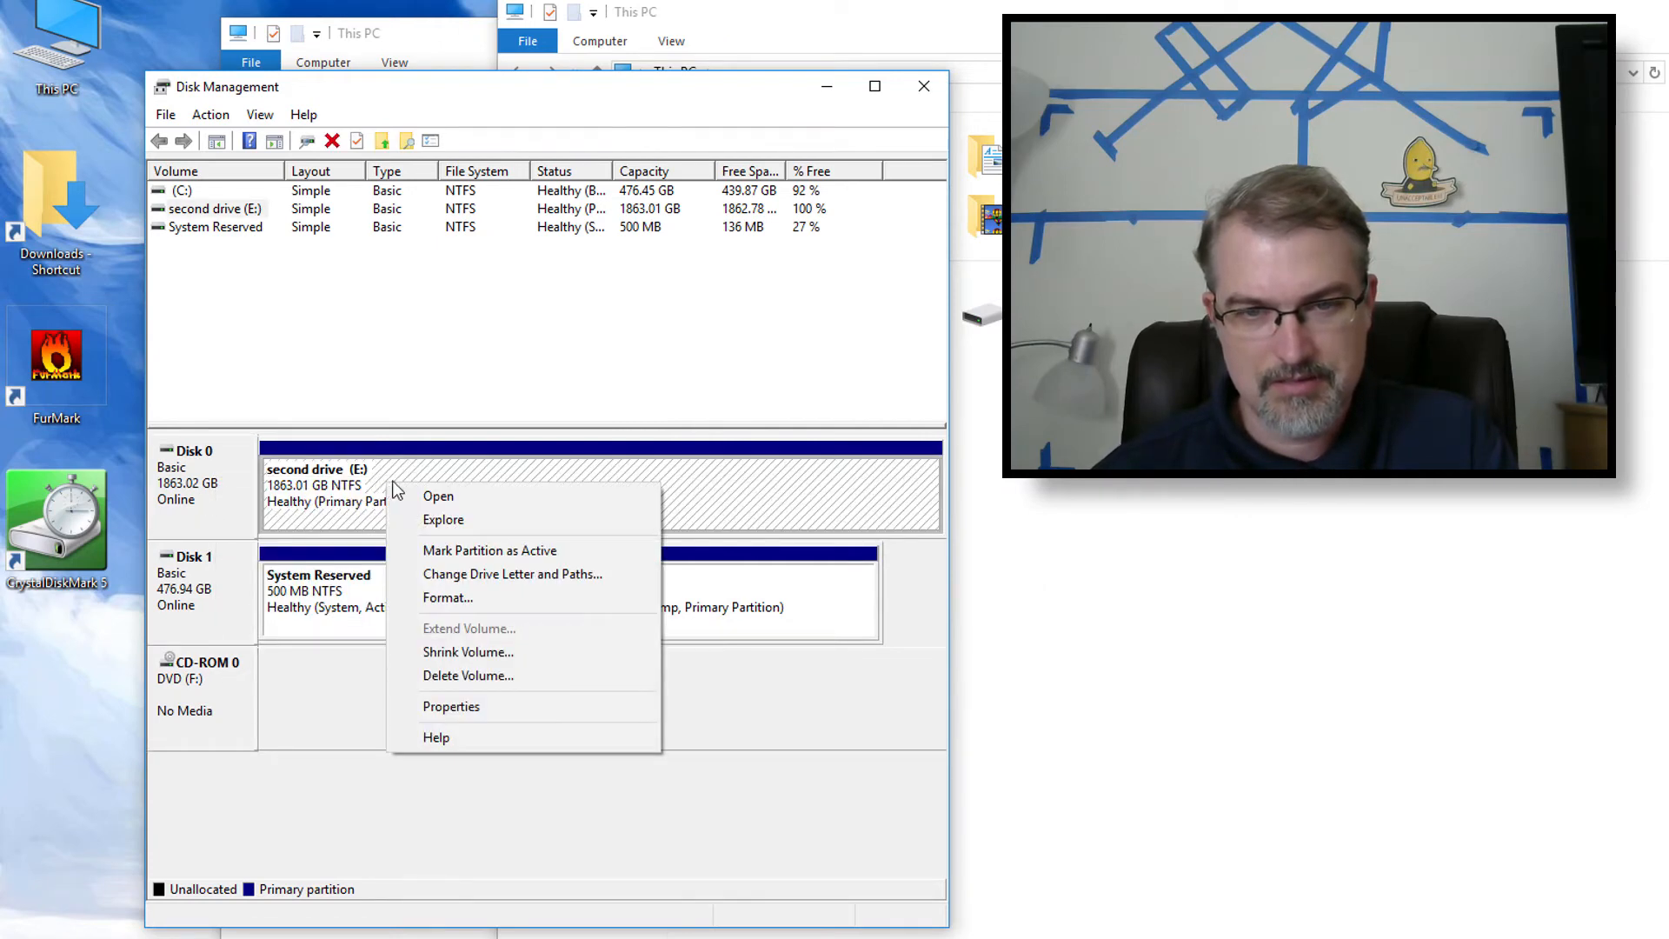
Step: Change the 1863 GB second drive's letter from E: to D:
click(512, 573)
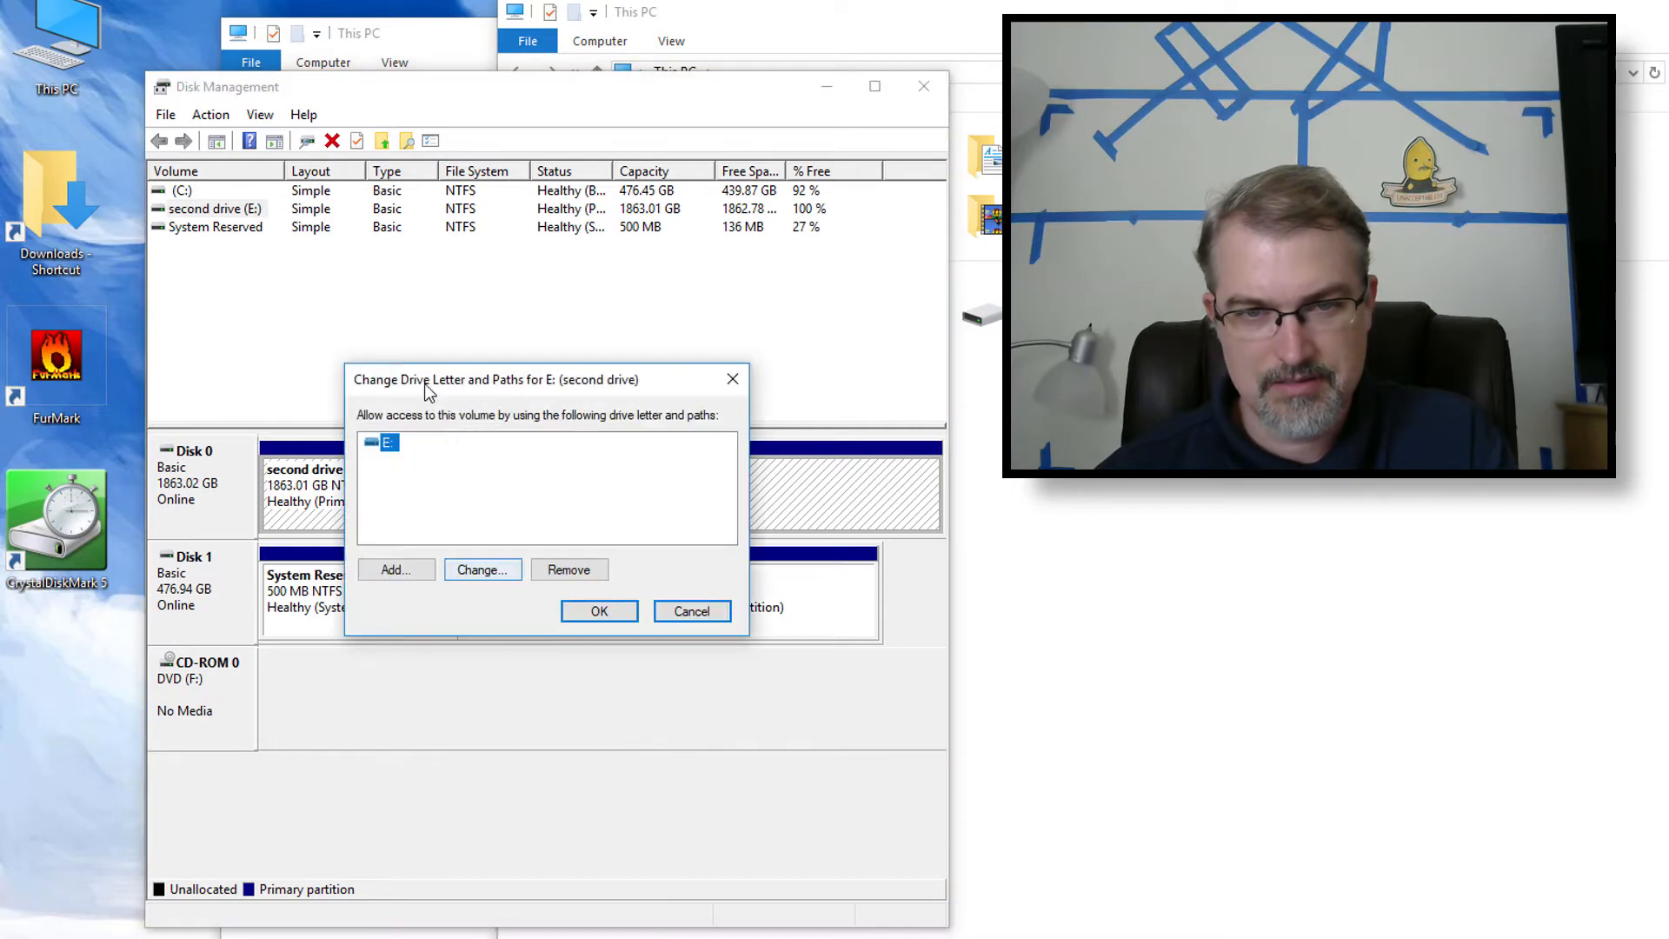
click(480, 569)
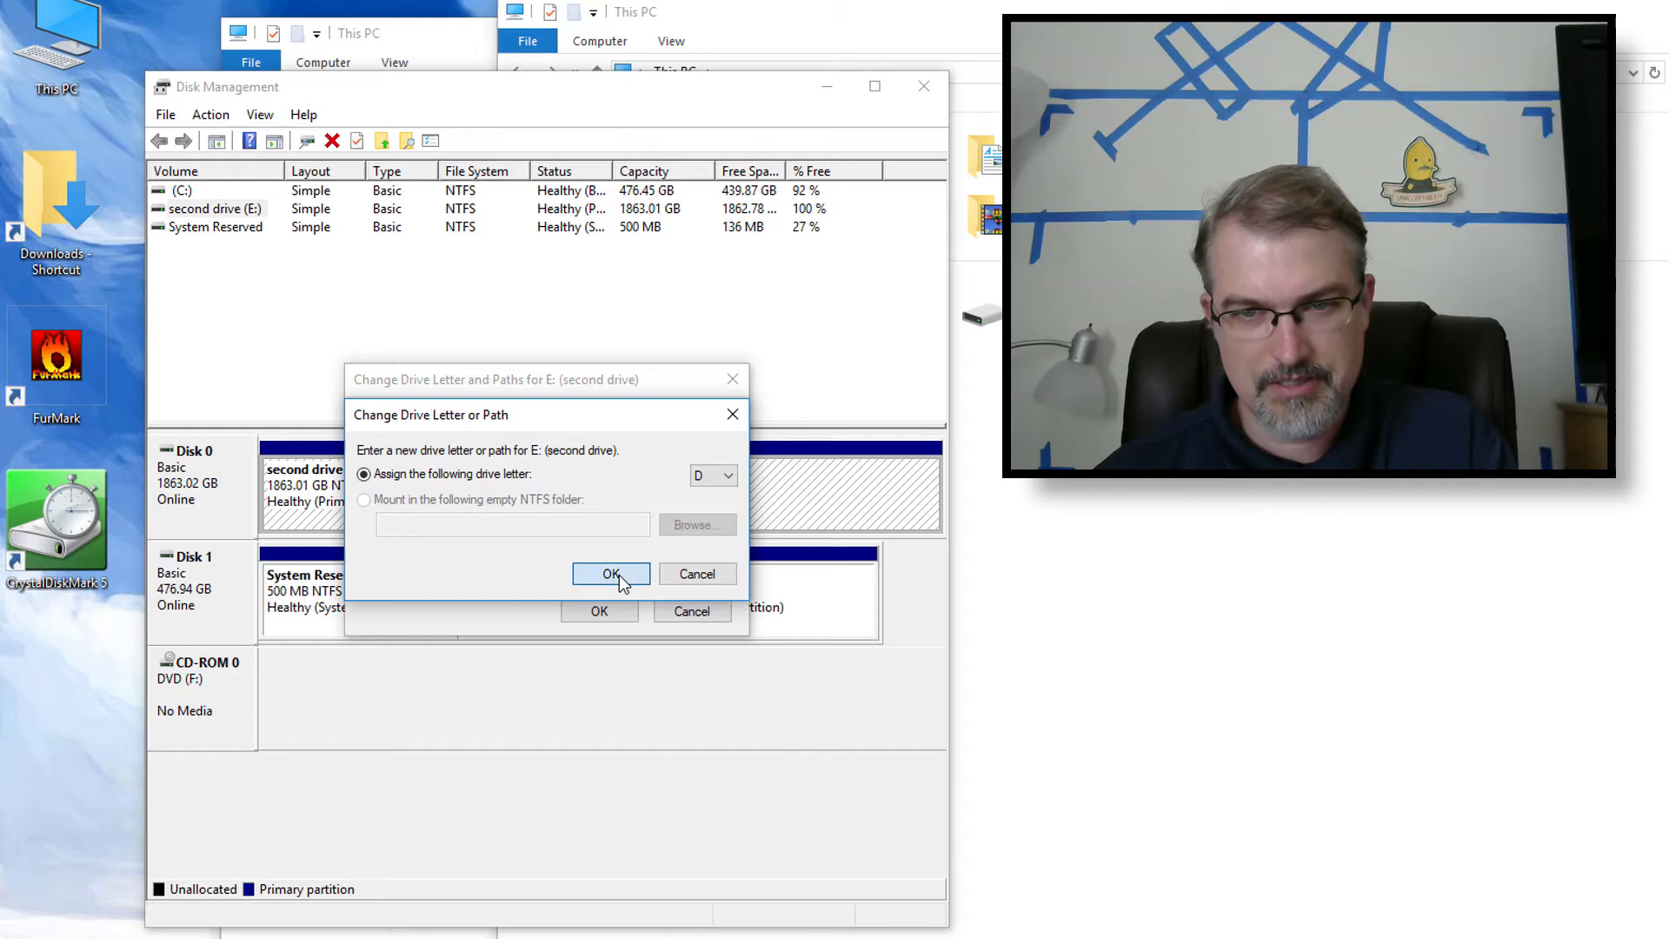
click(610, 574)
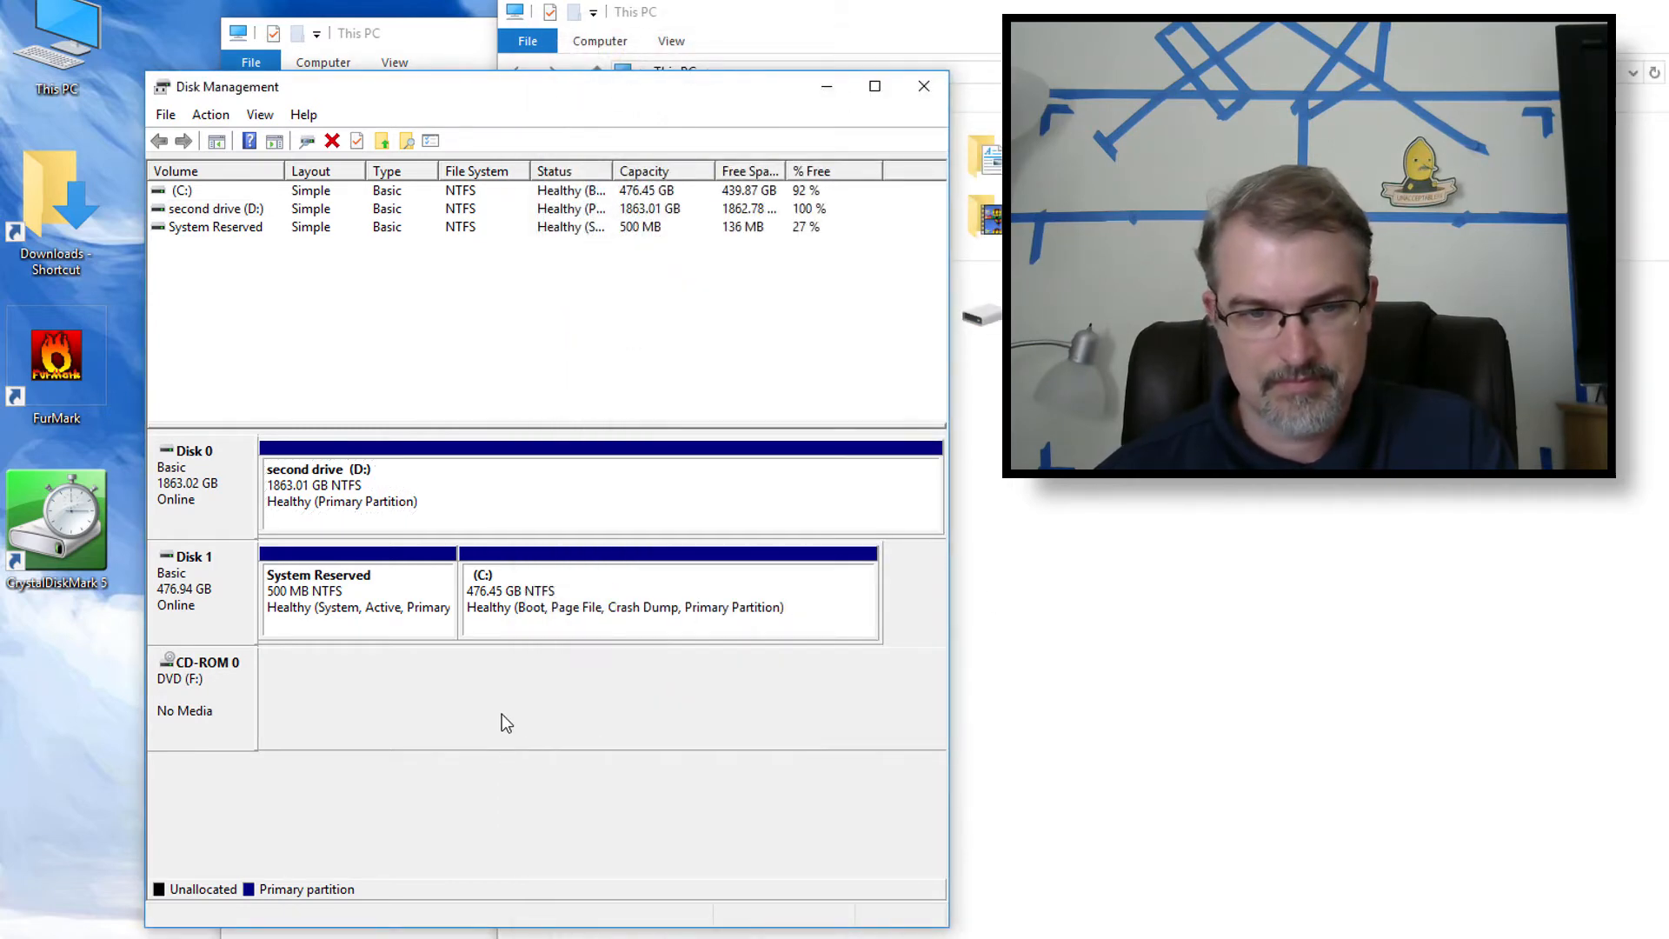
right_click(199, 682)
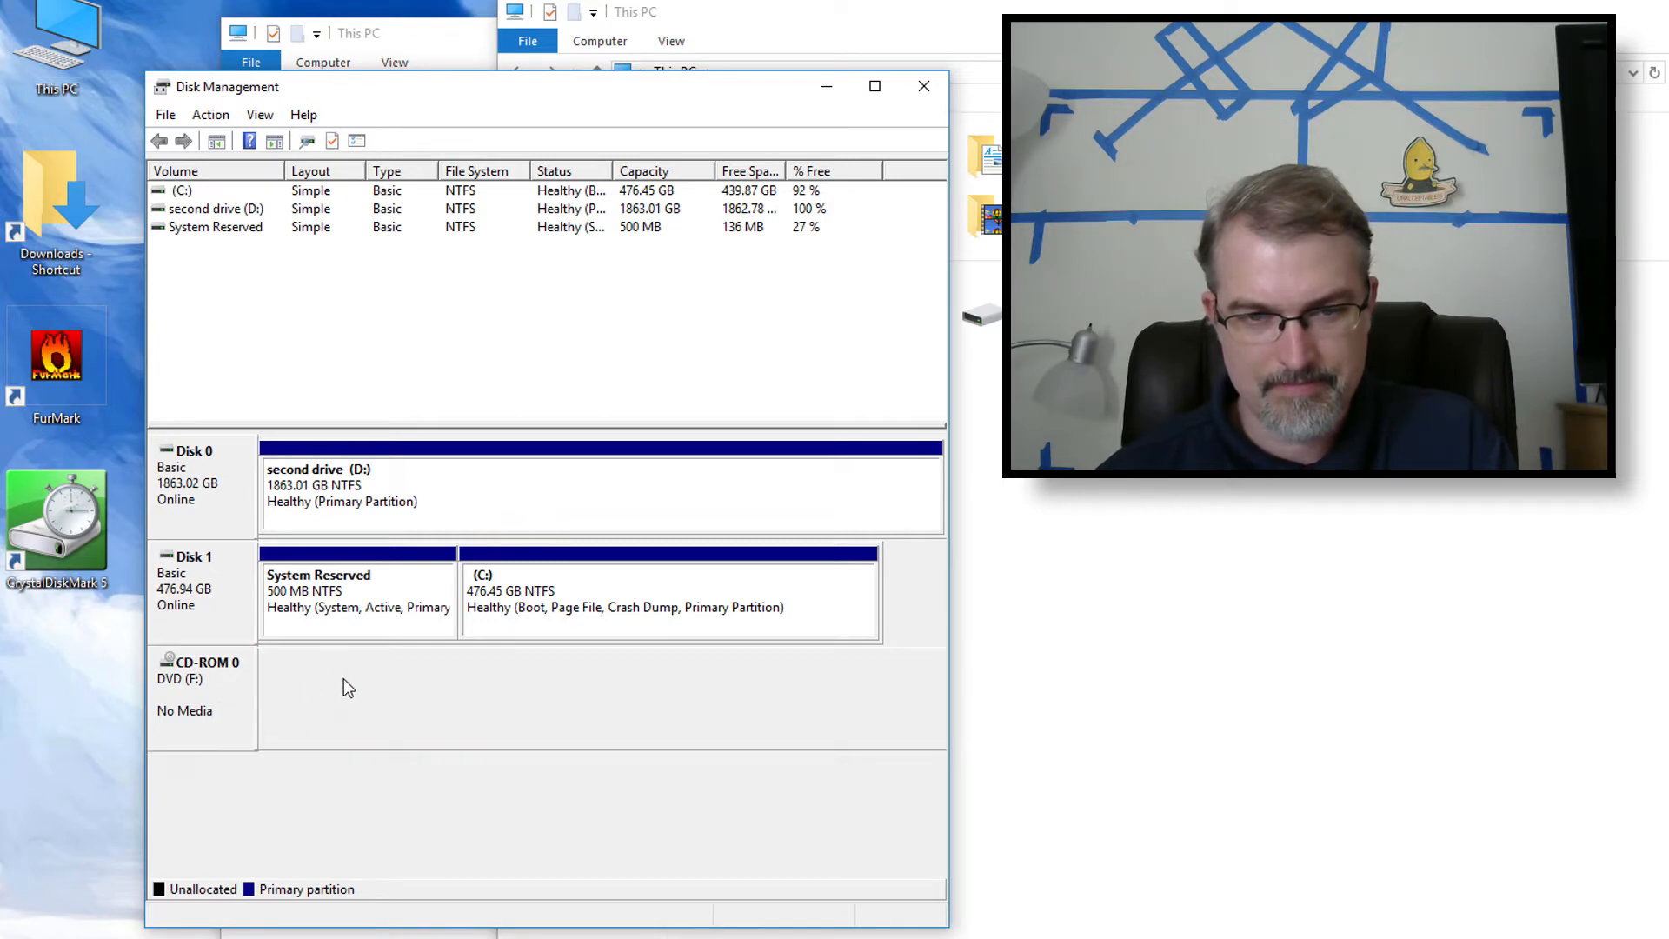
mouse_move(455, 649)
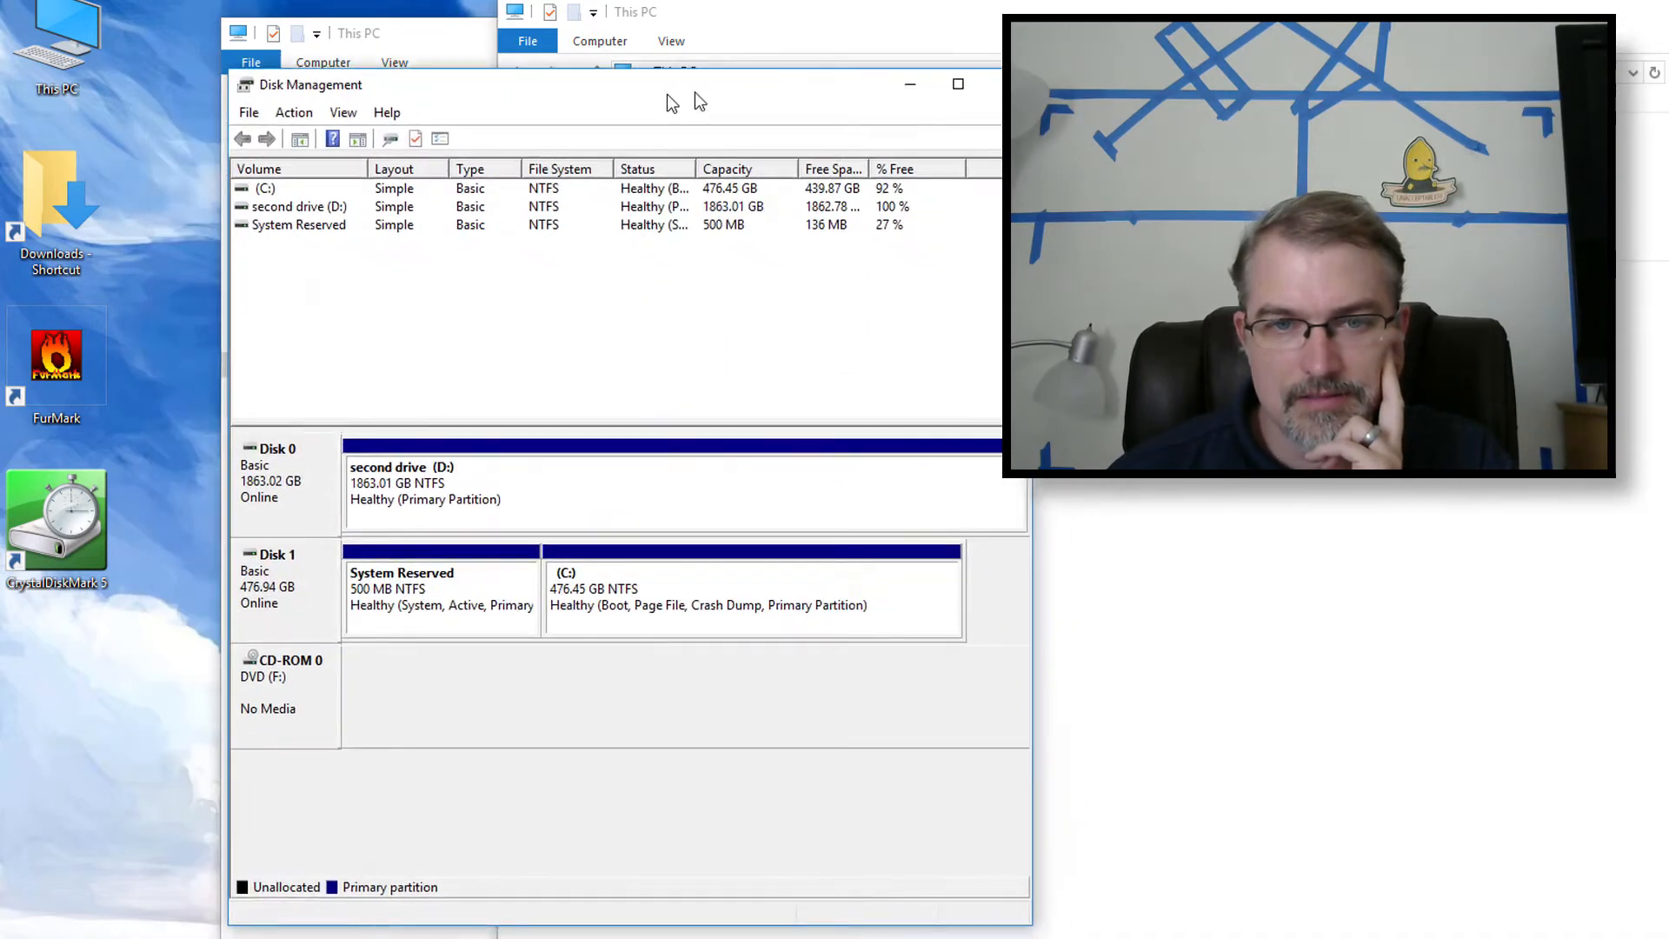
Step: Assign letter E: to the DVD drive, accepting the drive-letter warning
right_click(229, 682)
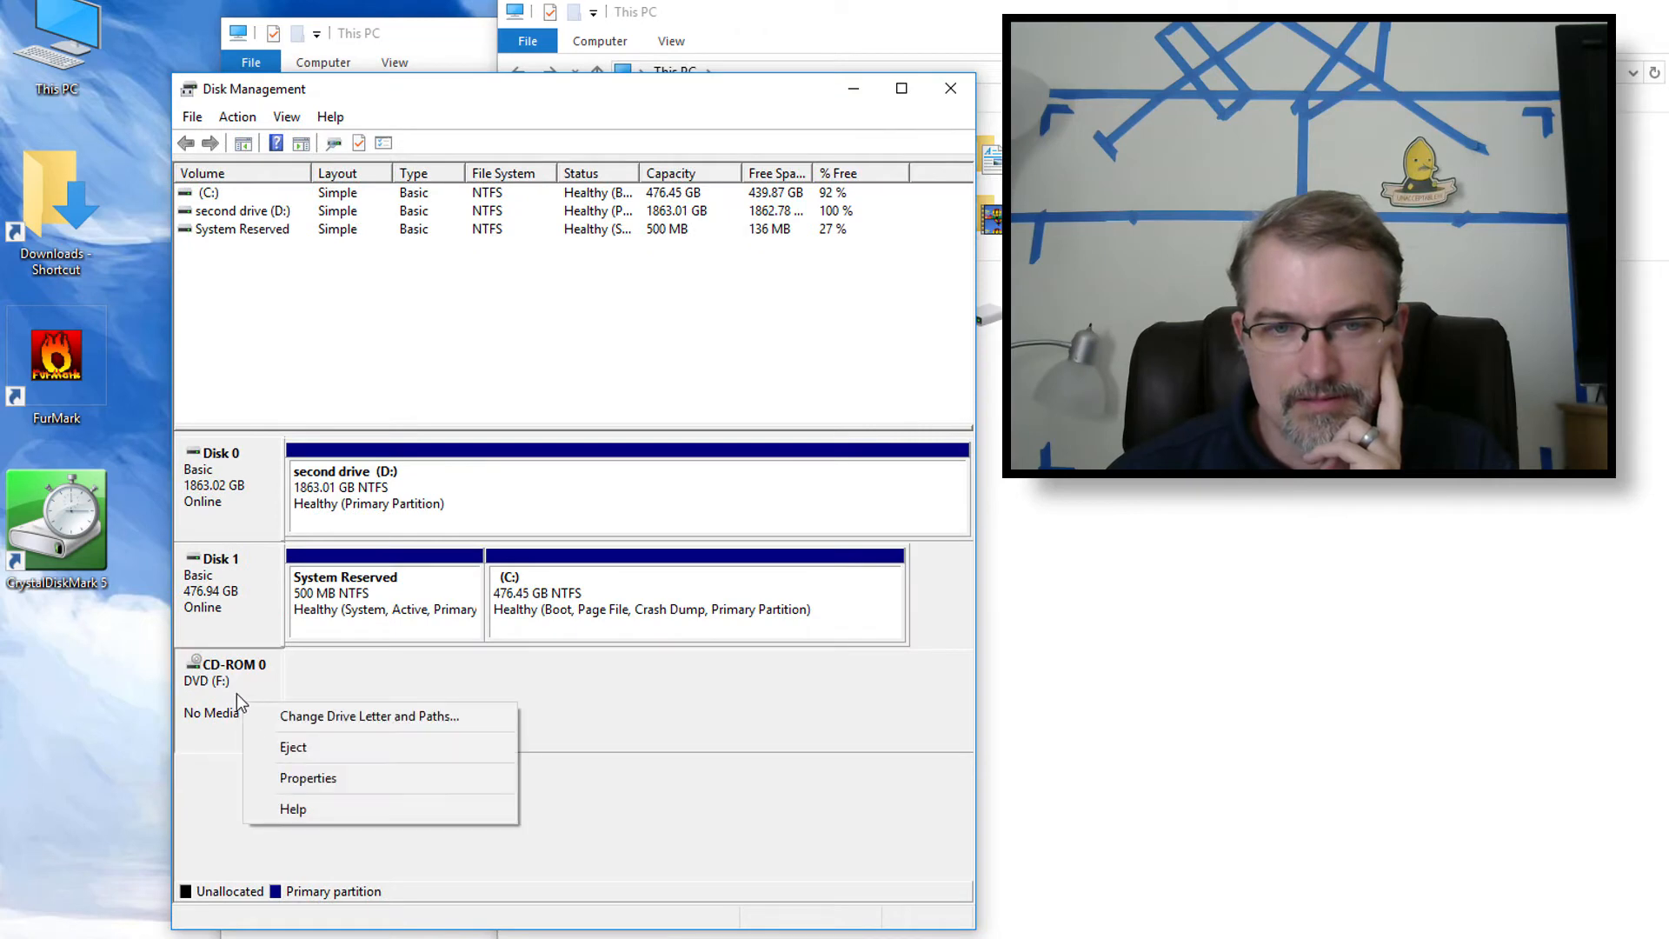
click(369, 715)
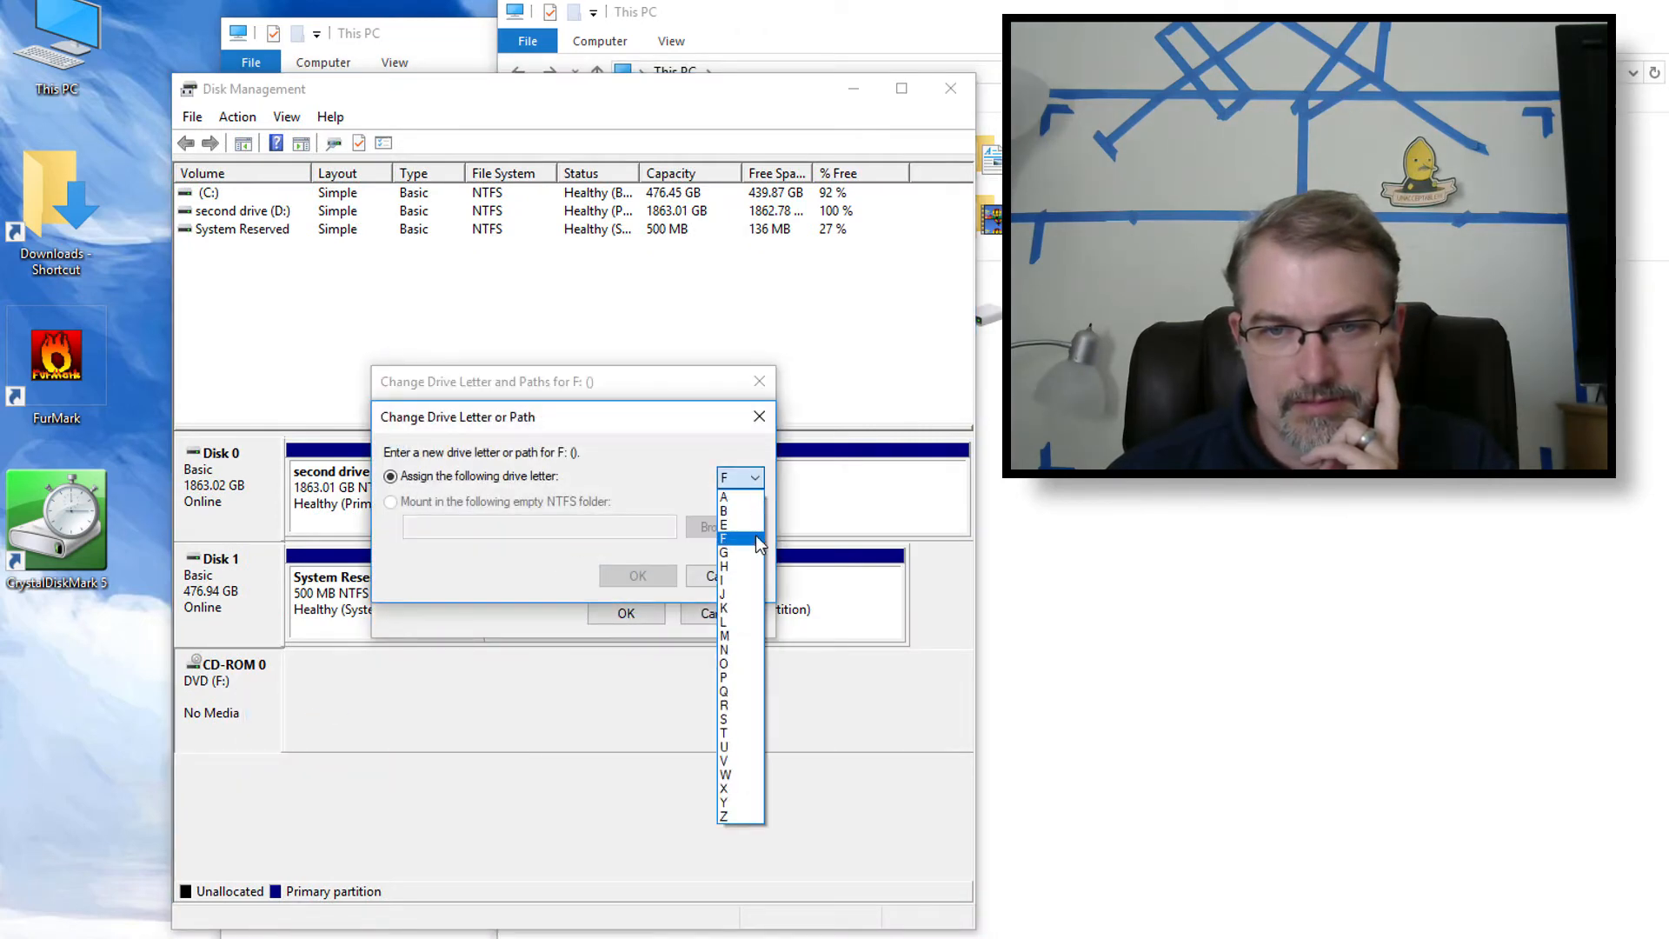
click(625, 613)
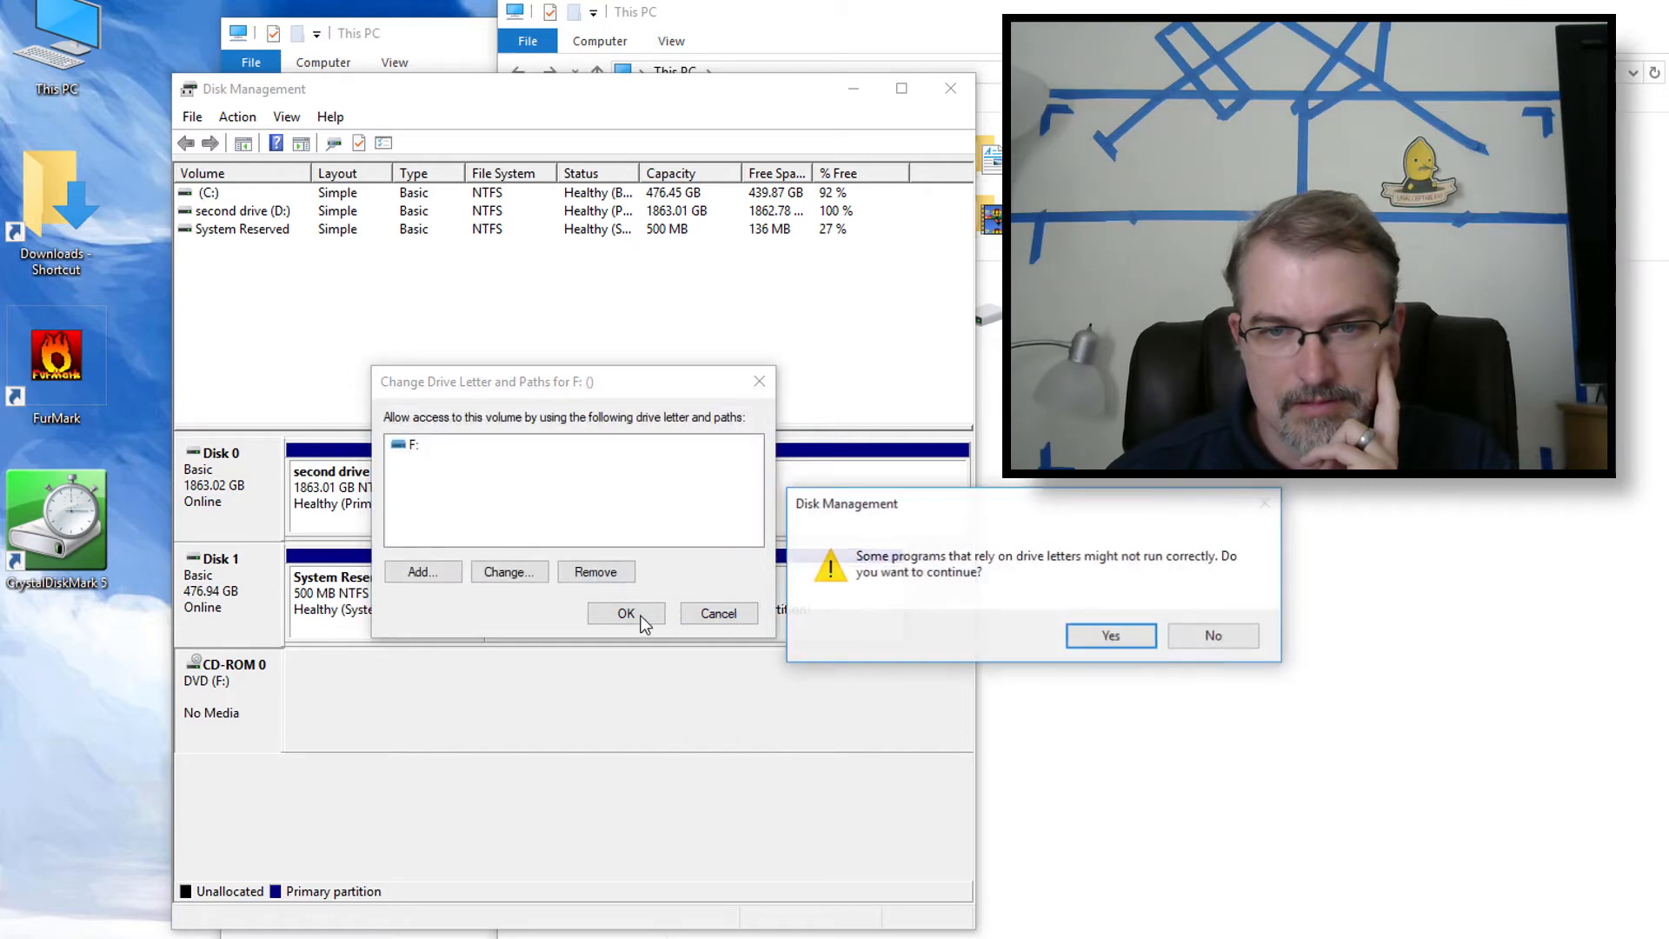
click(1109, 635)
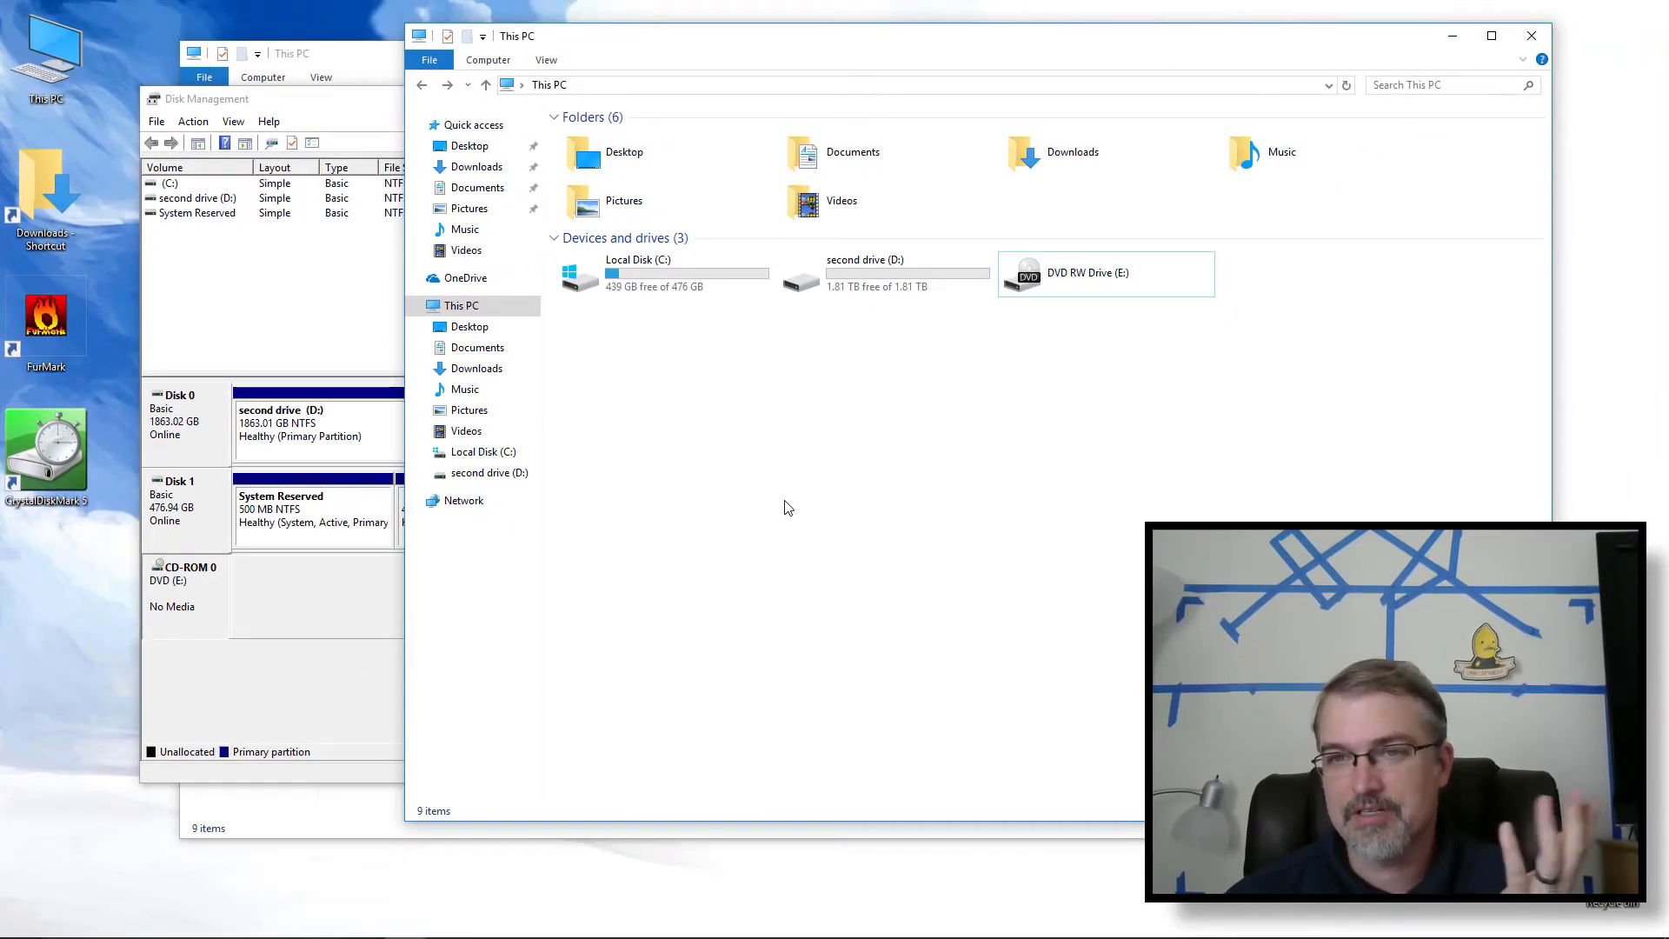
mouse_move(840, 416)
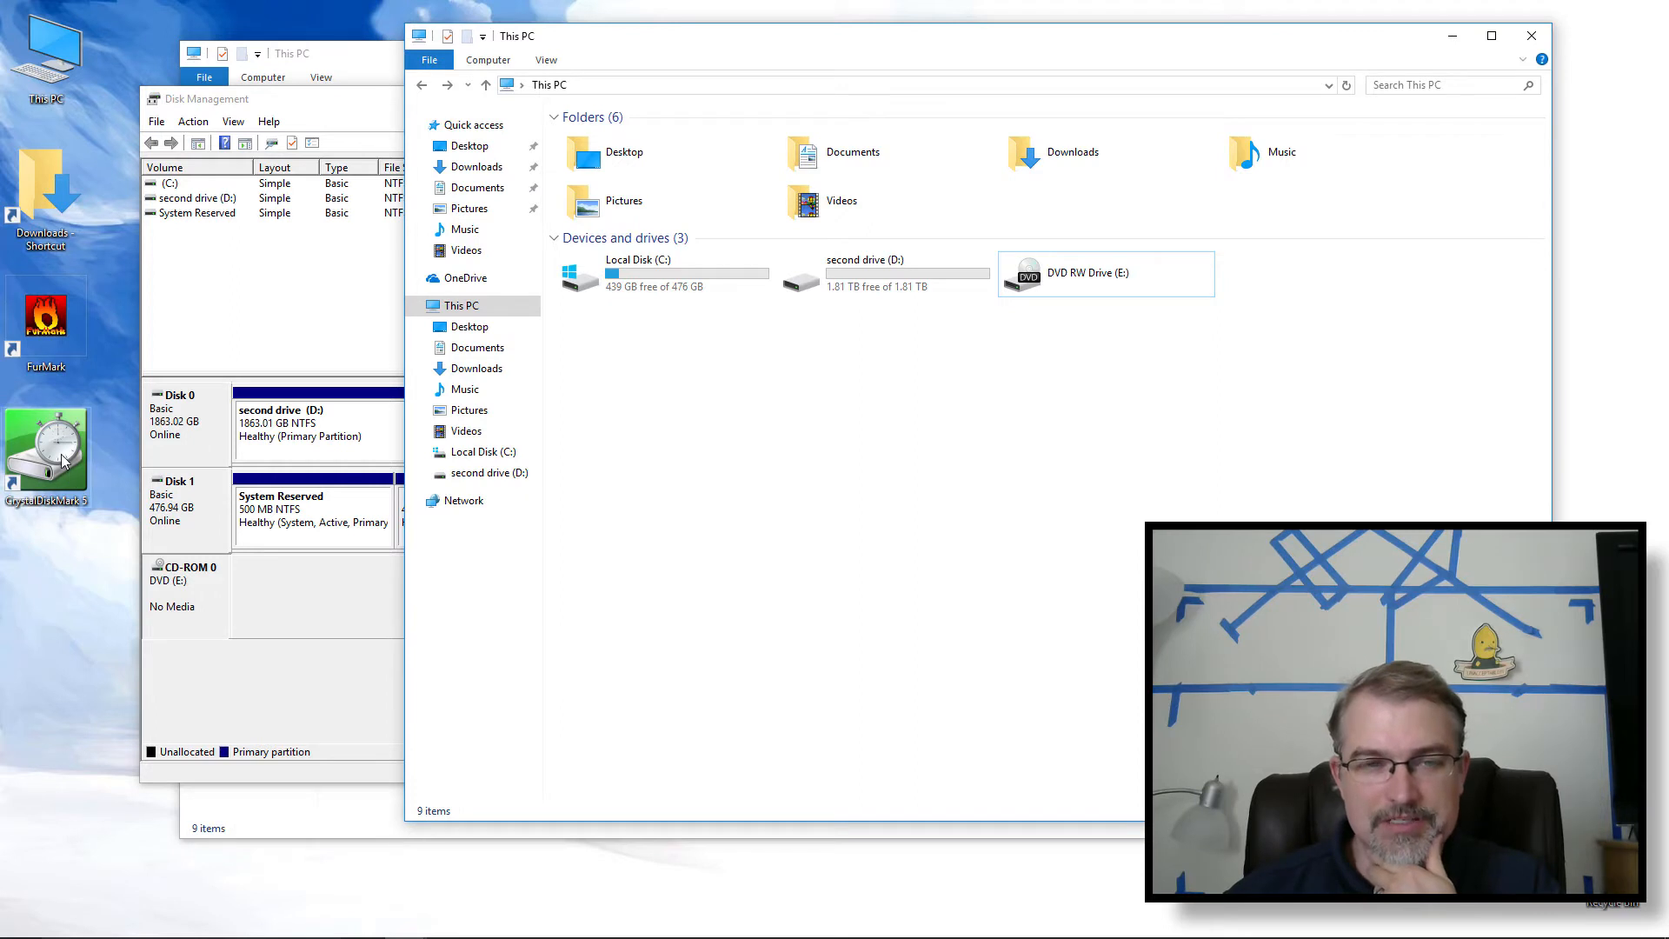
Step: Launch CrystalDiskMark from its desktop shortcut to benchmark drive D:
double_click(46, 447)
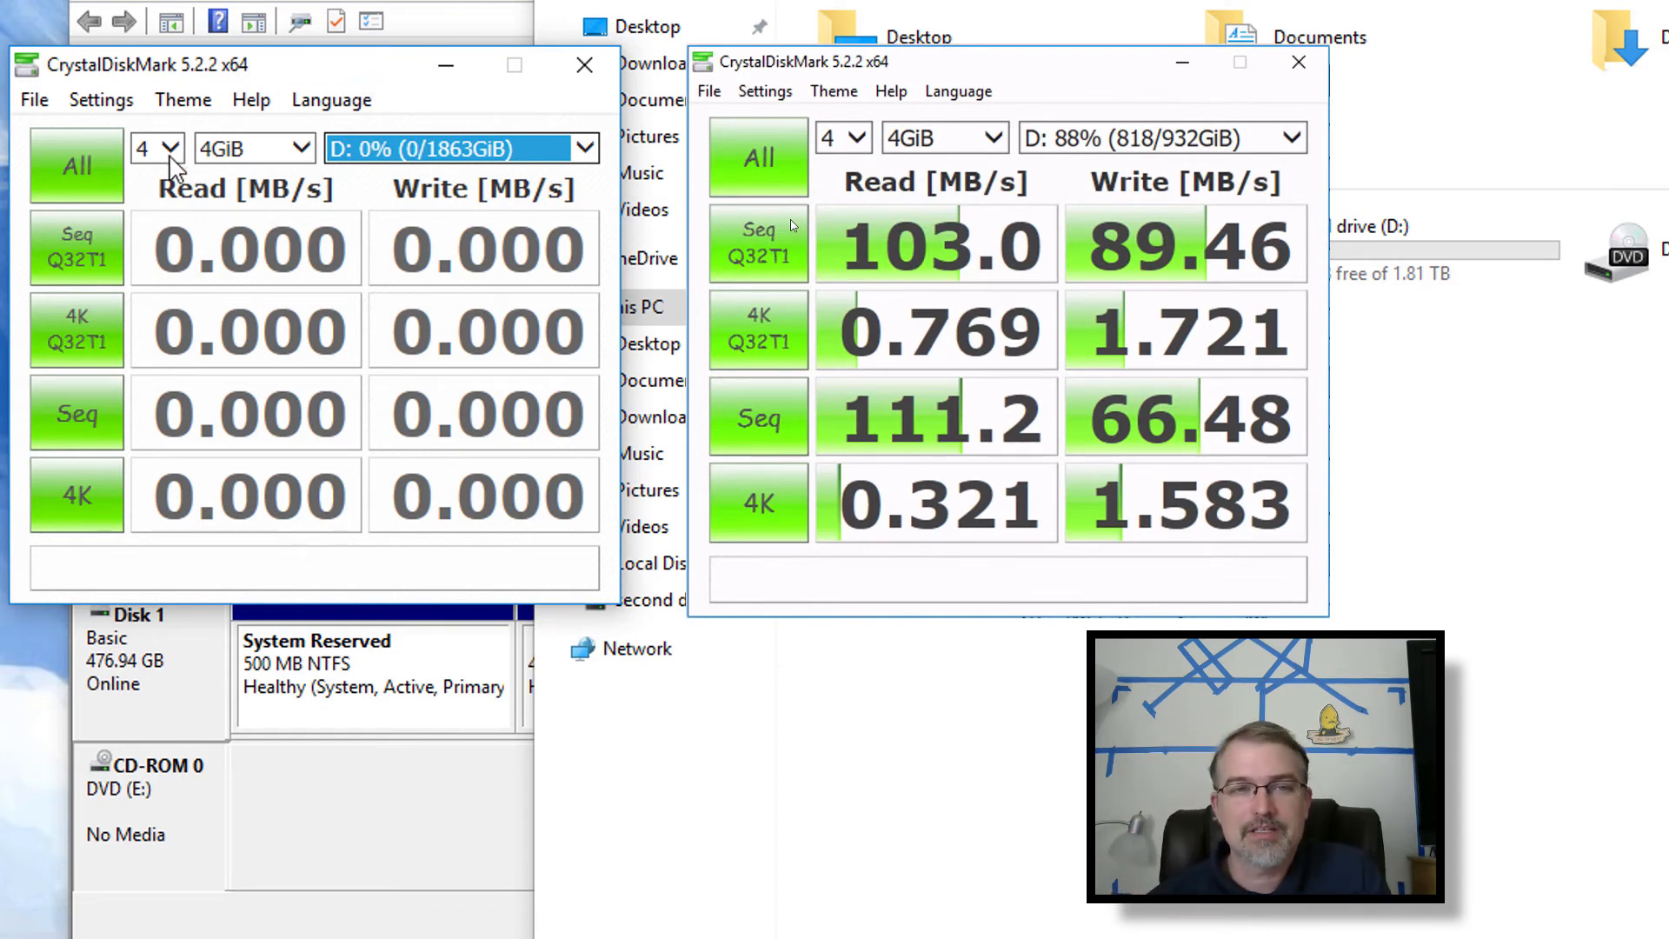
Step: Run all CrystalDiskMark benchmark tests on the 1863 GiB D: drive
click(75, 166)
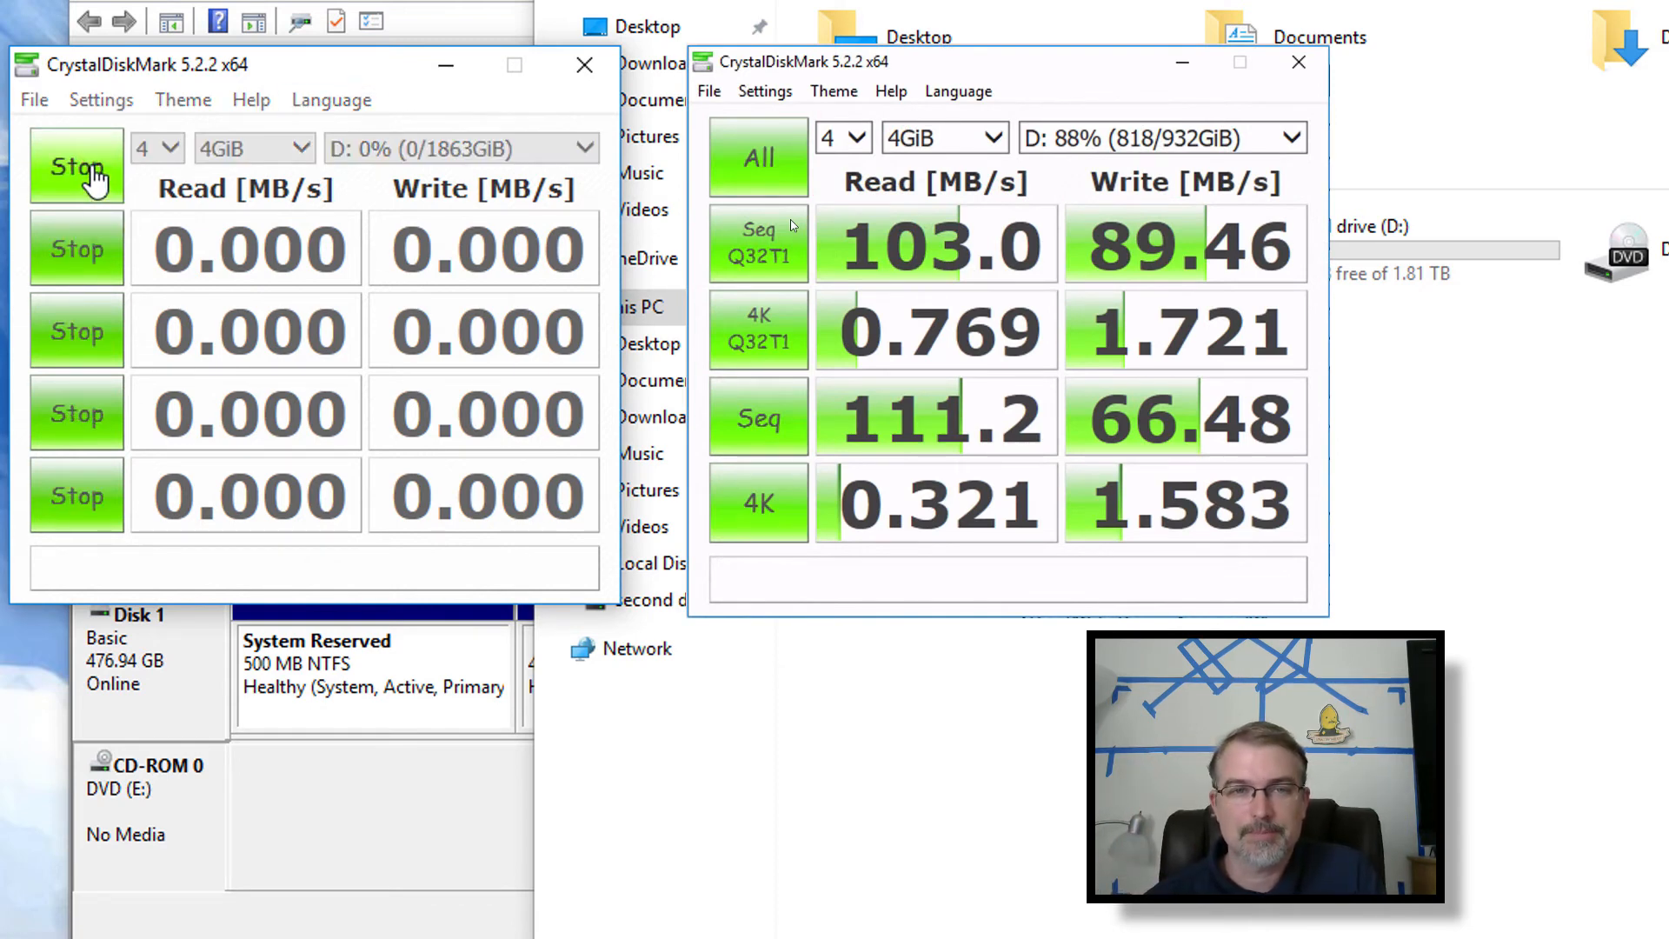